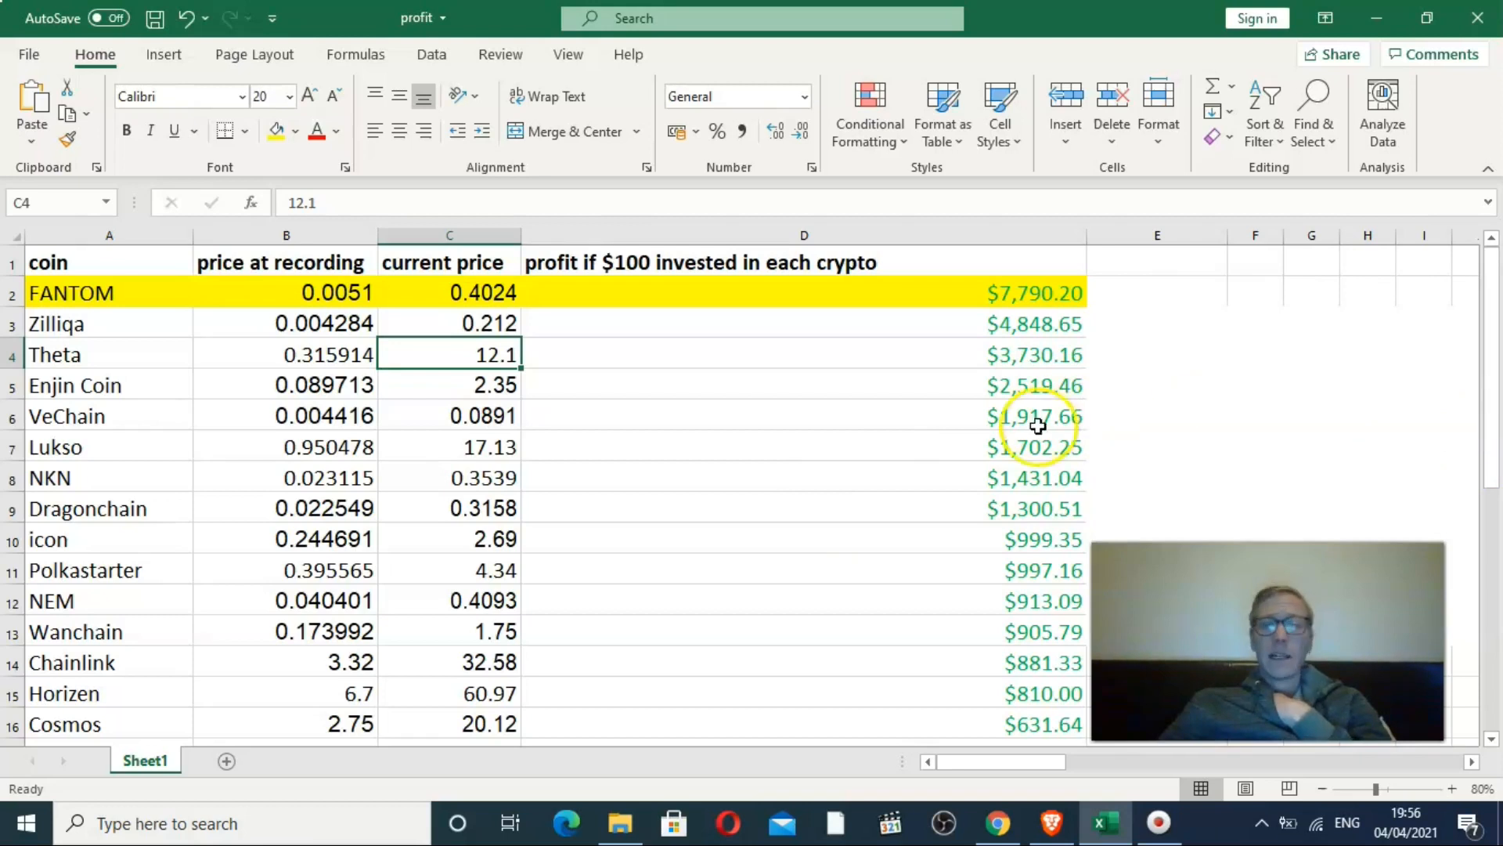
Switch to Chrome, view CoinMarketCap's XRP page, then the FXStreet Ripple article.
scroll(down, 3)
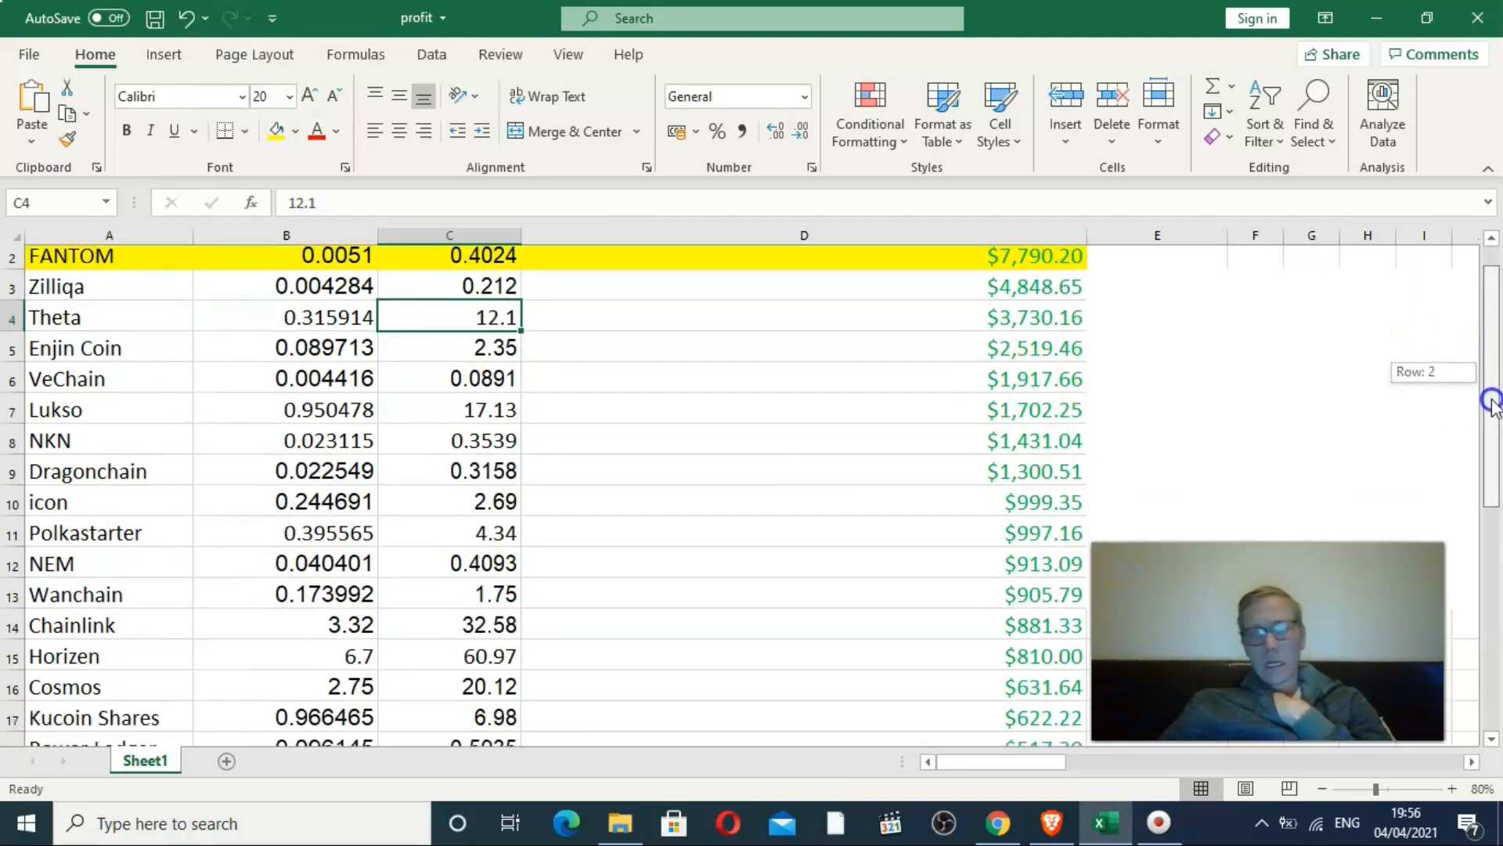
scroll(down, 3)
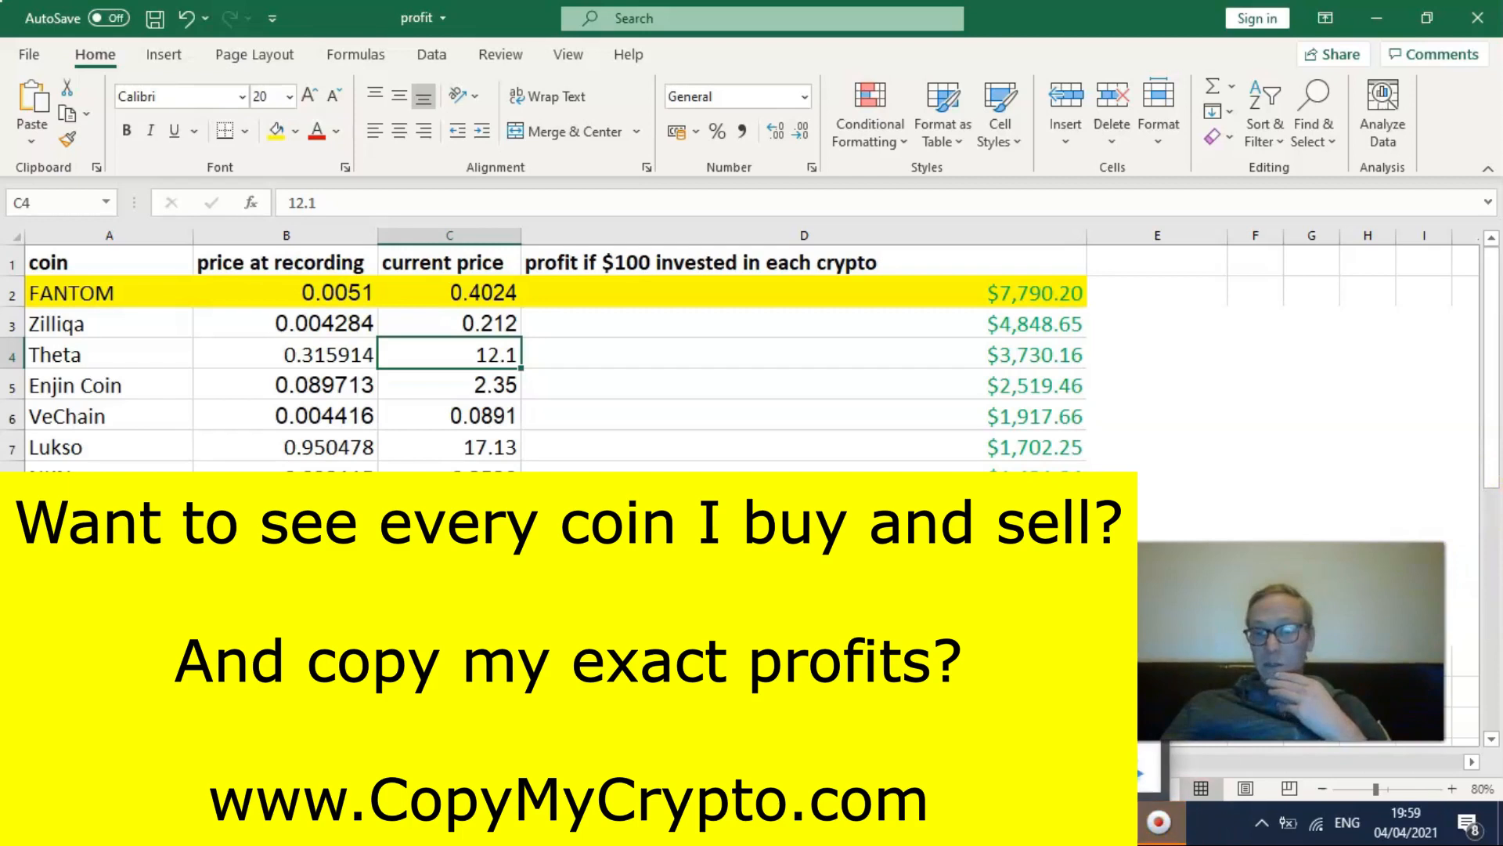
click(1000, 823)
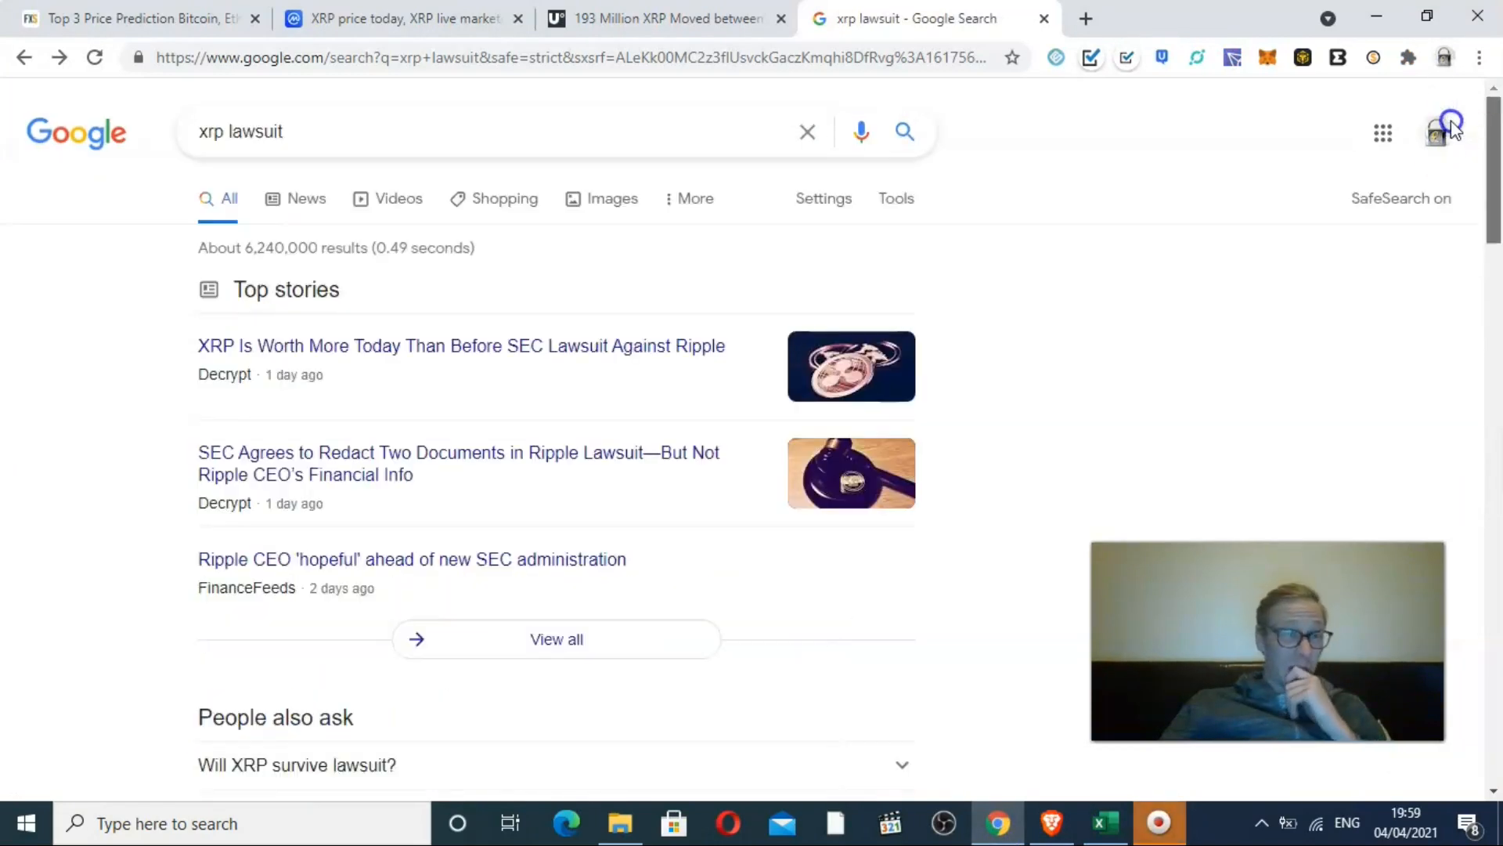
click(402, 18)
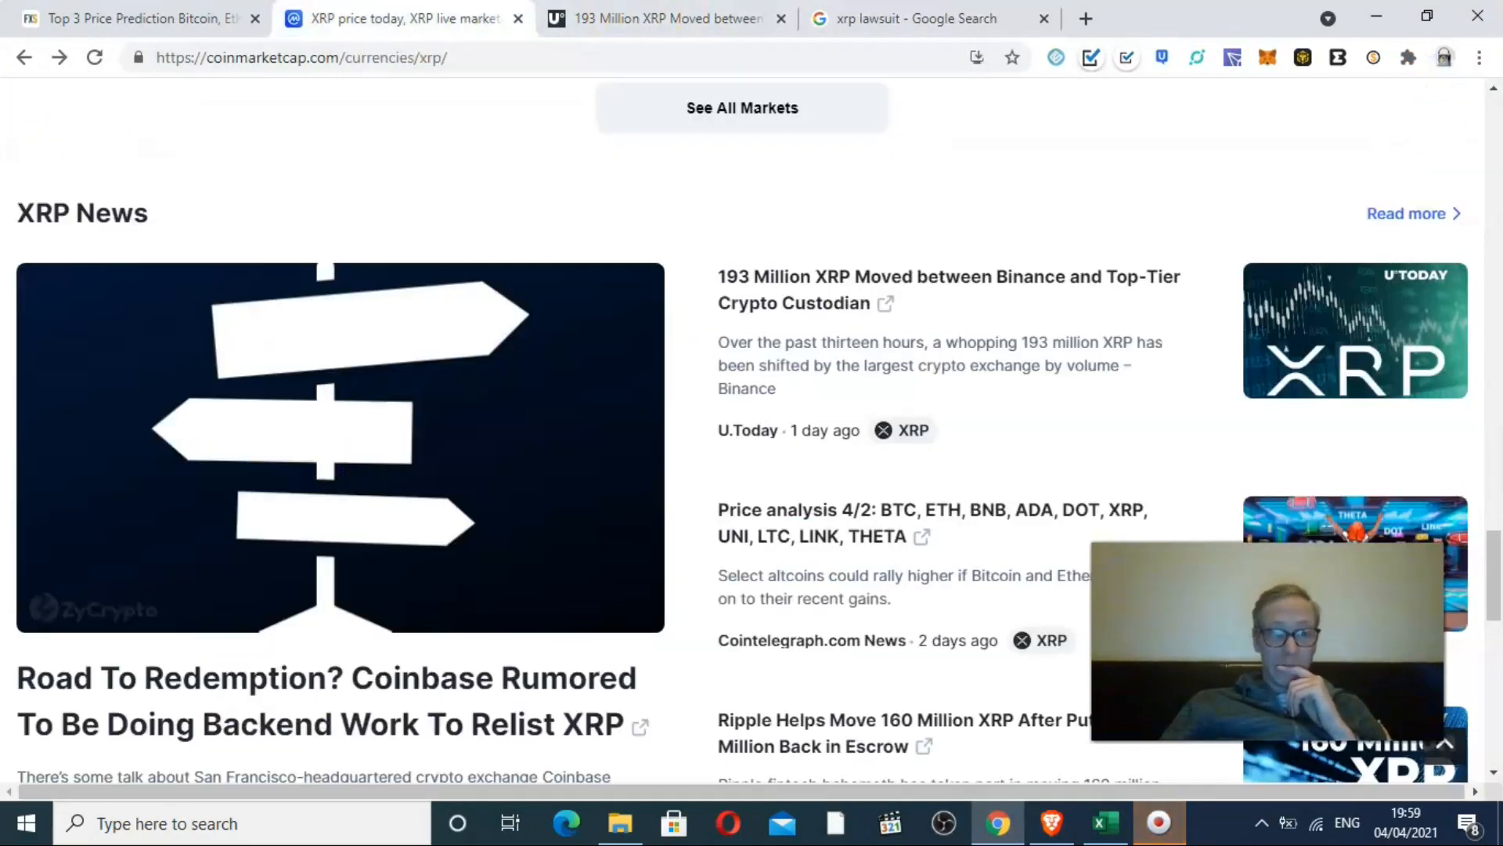
click(134, 18)
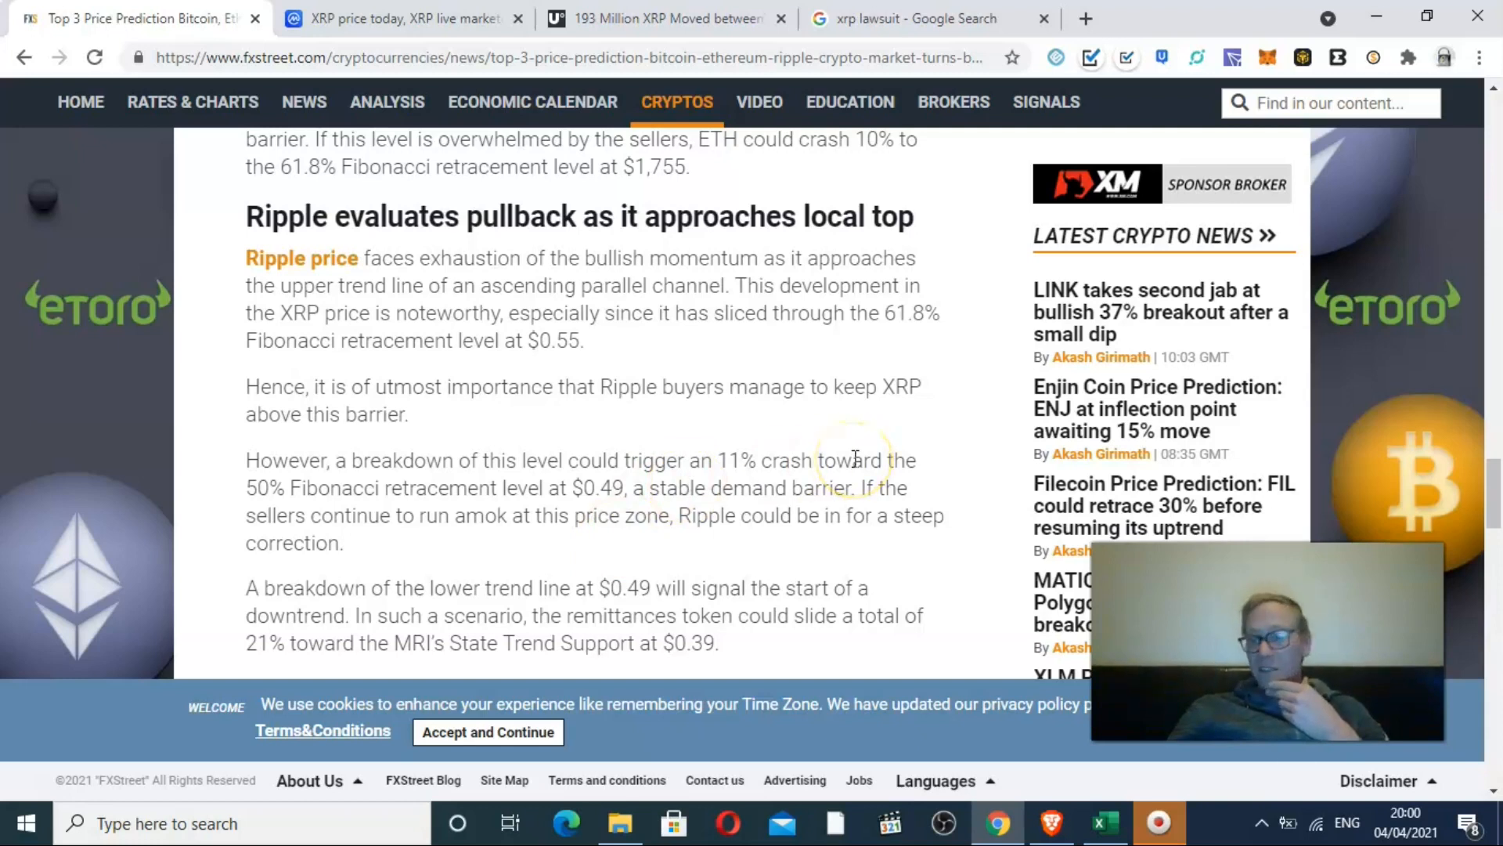
mouse_move(678, 381)
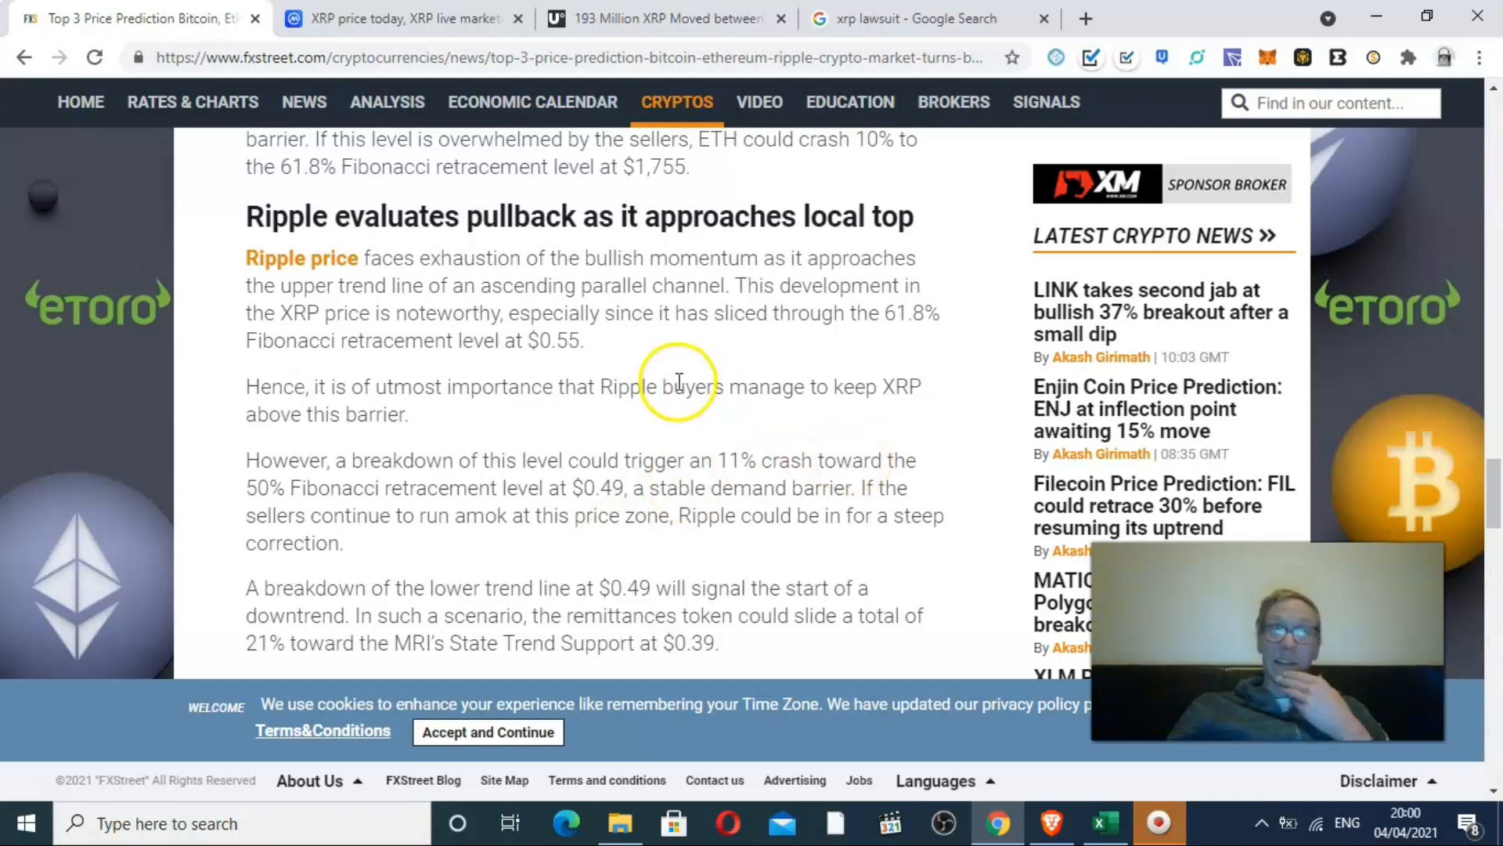
mouse_move(618, 311)
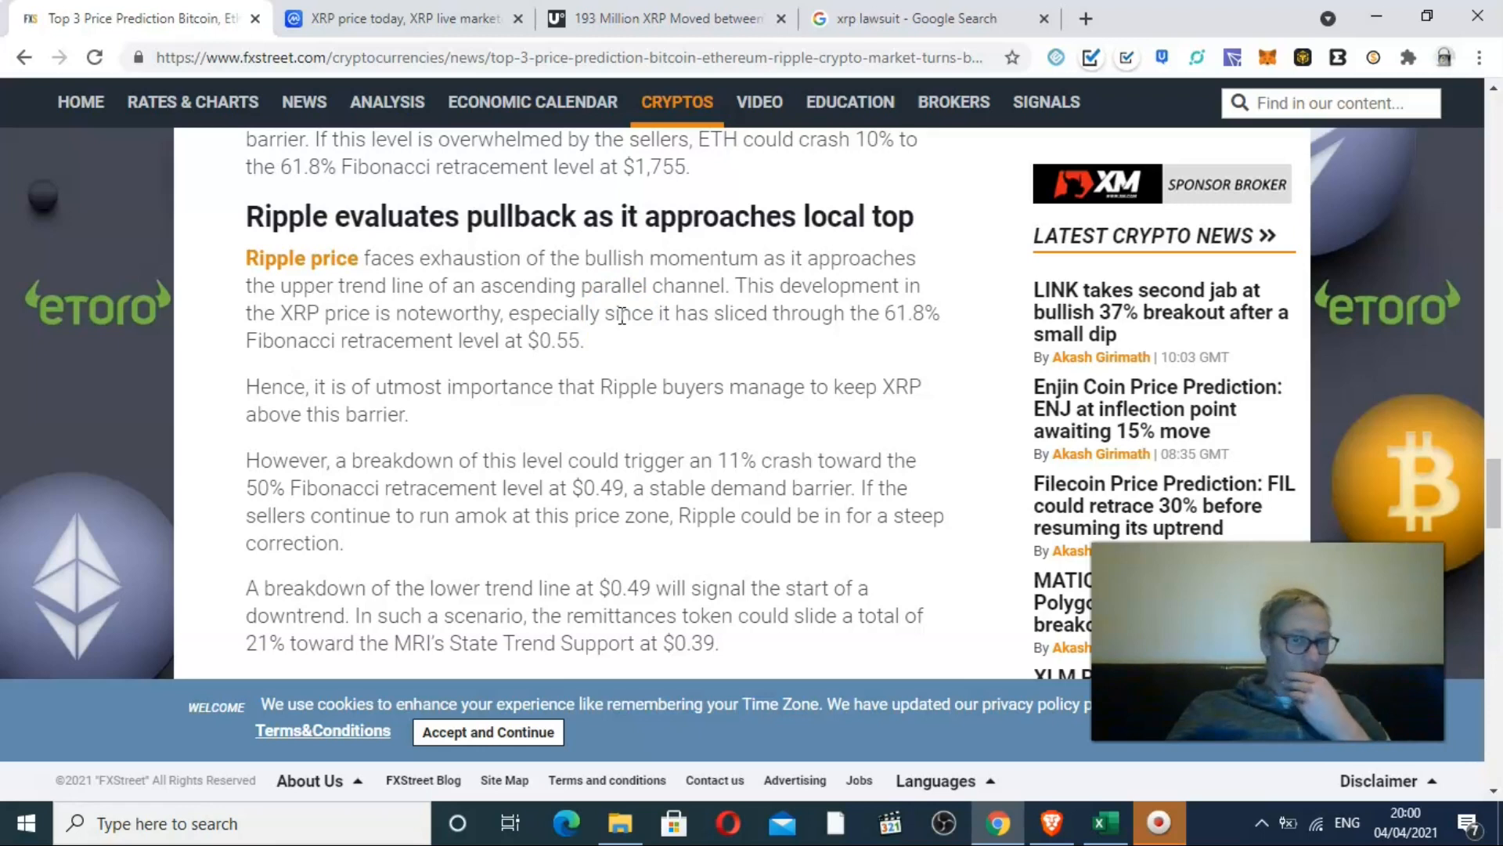
Return to the CoinMarketCap XRP overview showing $0.6196, up 1.98%.
click(402, 18)
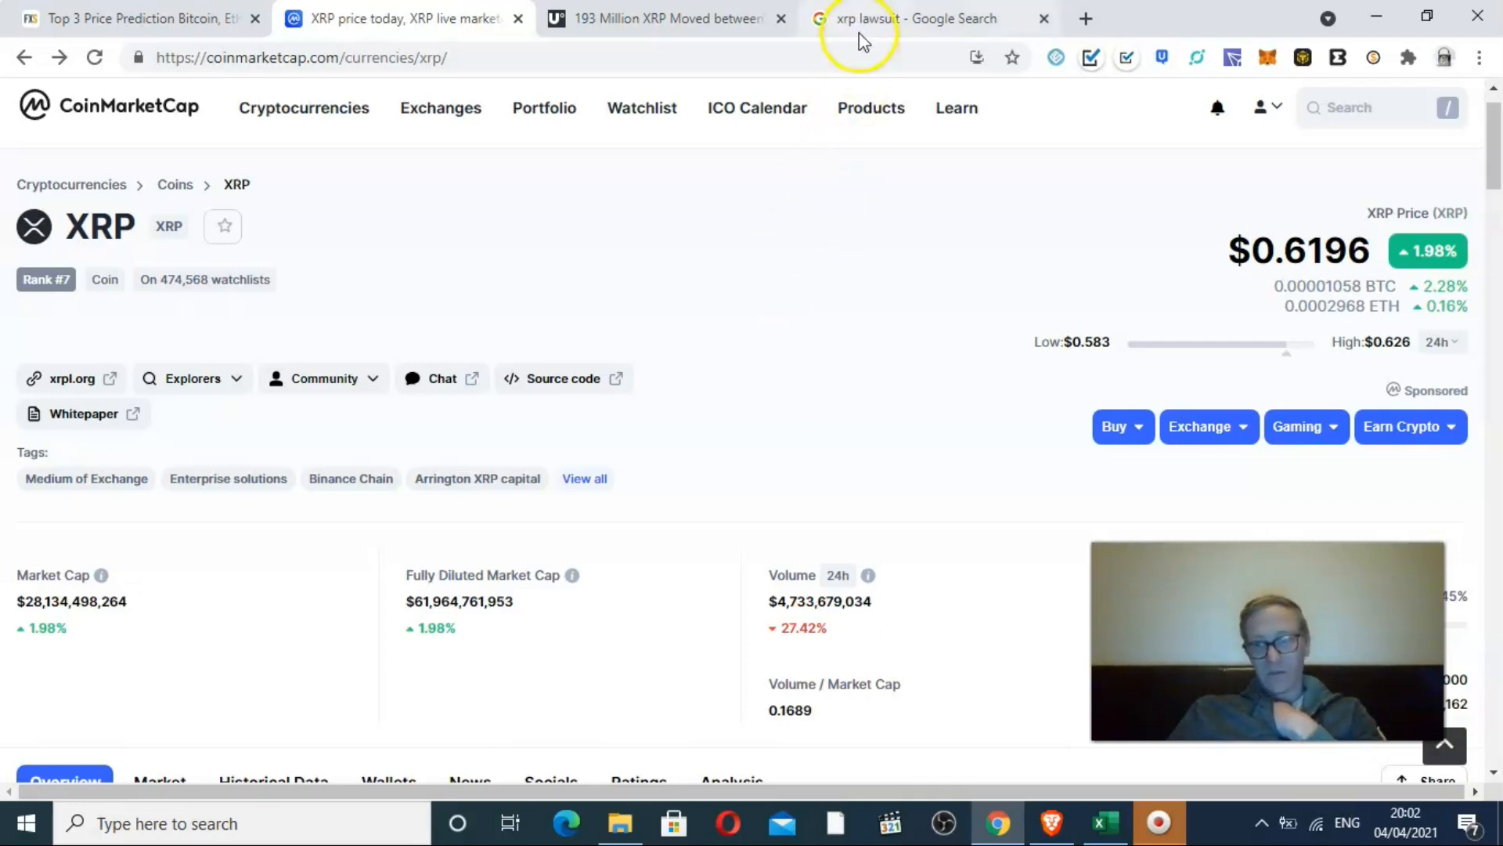
Go to the 'xrp lawsuit' search results and open the first Top stories headline.
click(906, 18)
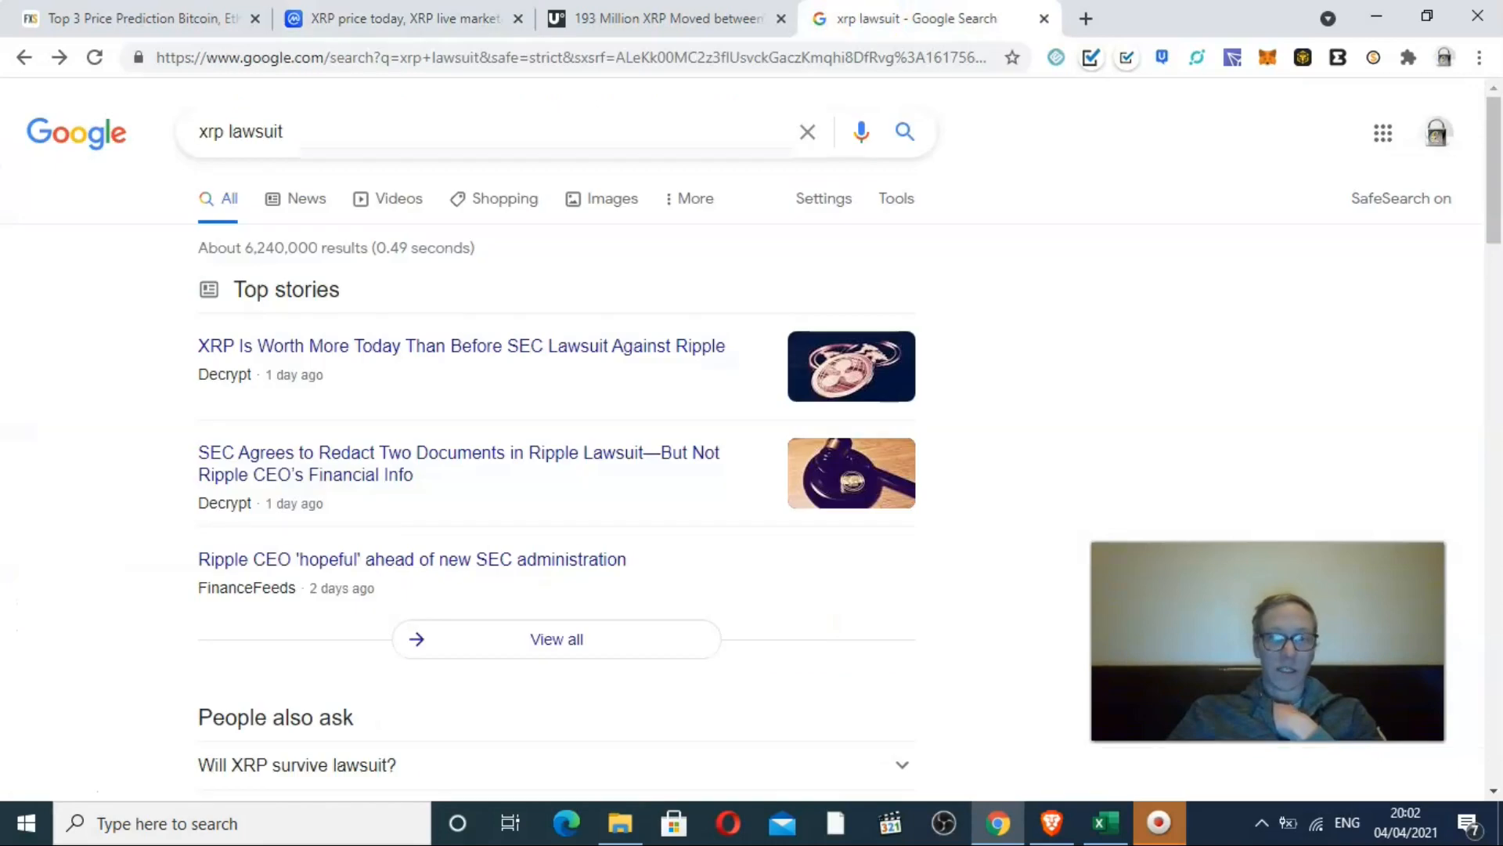
mouse_move(607, 346)
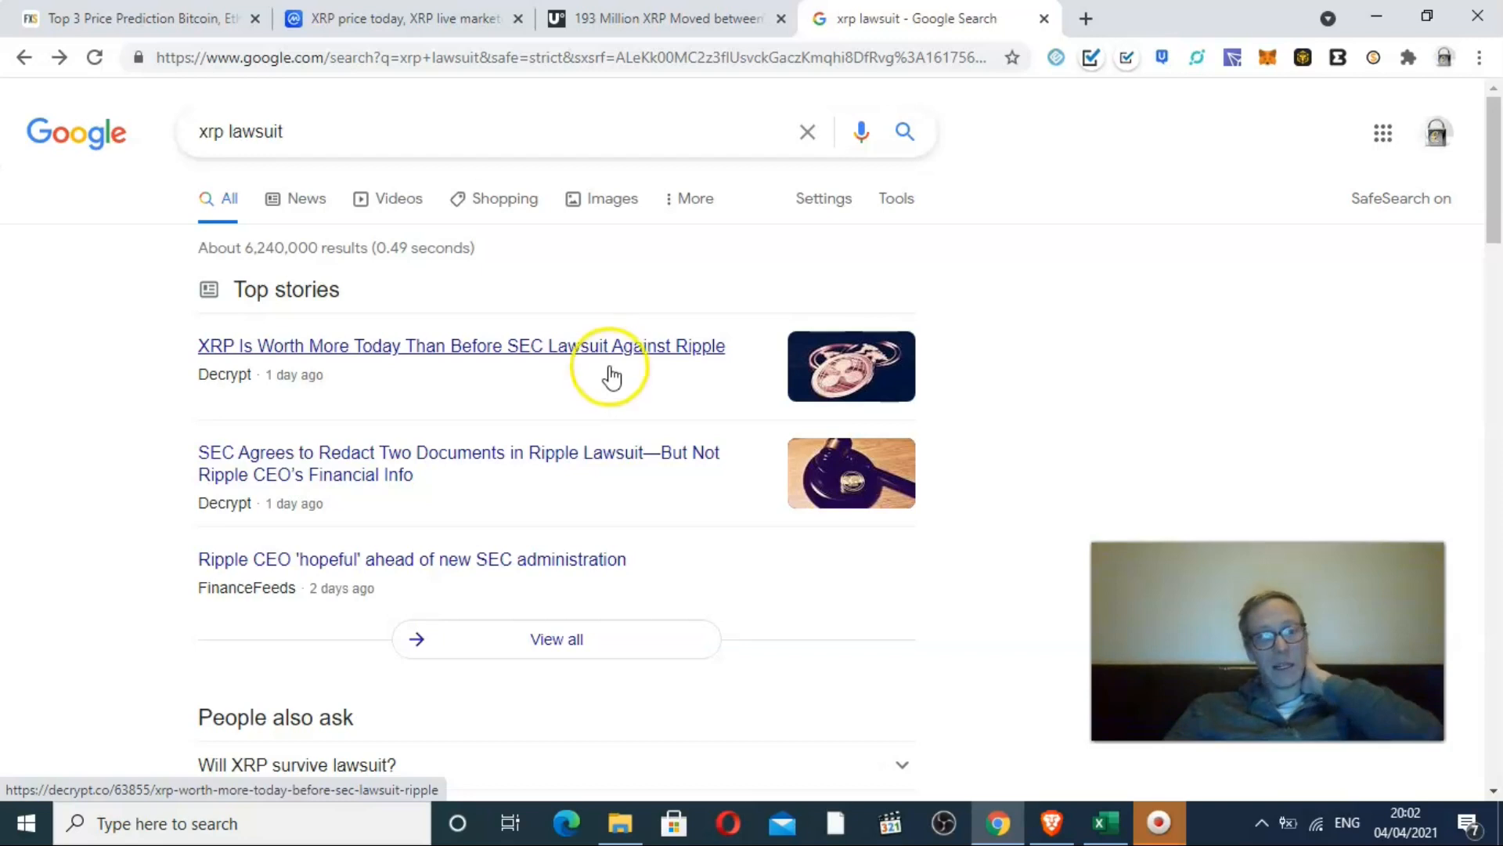
click(662, 18)
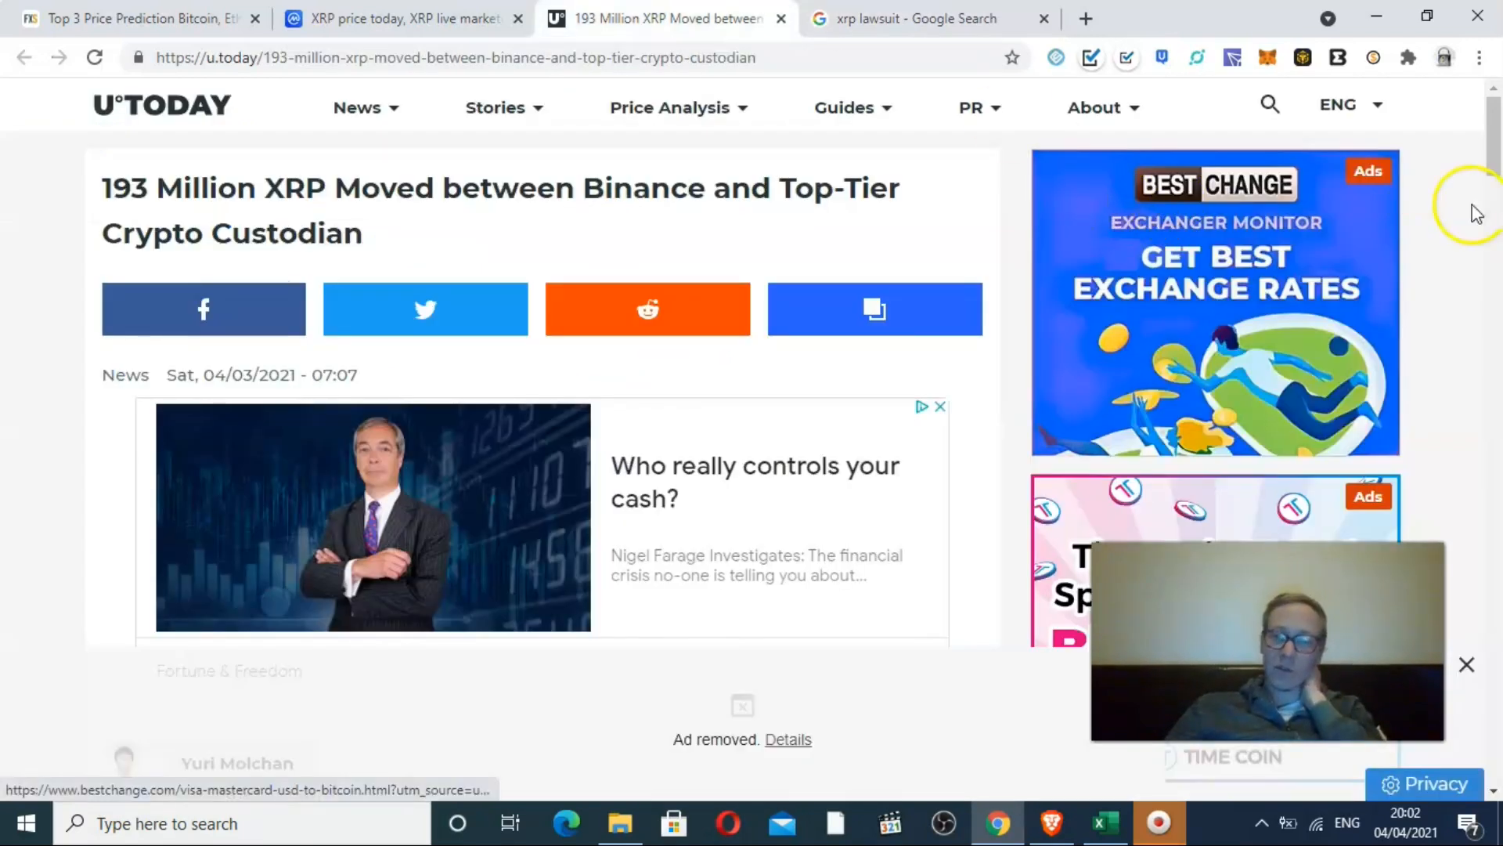
Scroll through the U.Today article and its embedded whale alert tweets.
scroll(down, 3)
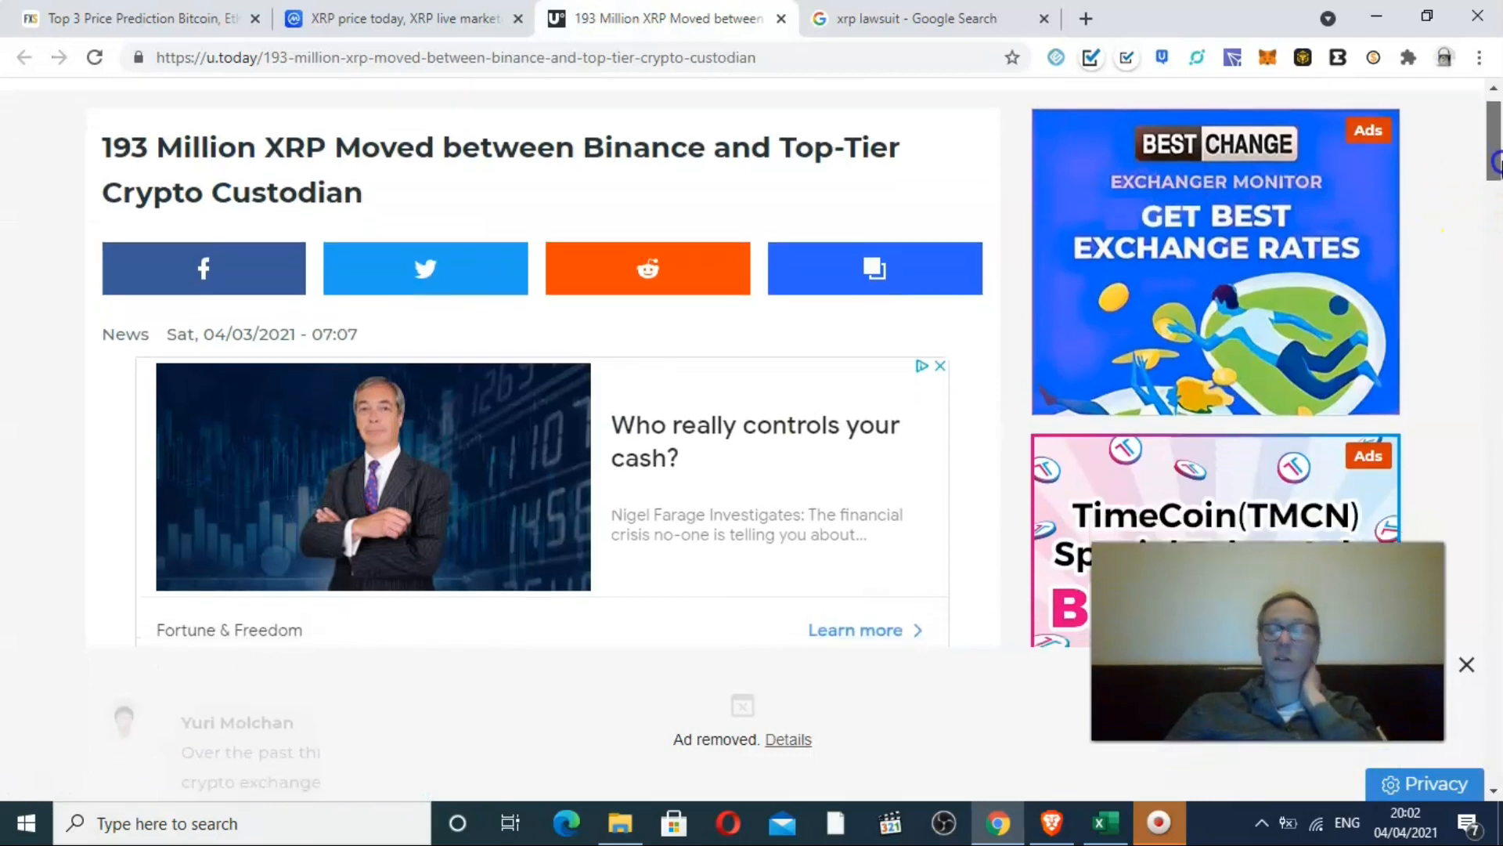
scroll(down, 3)
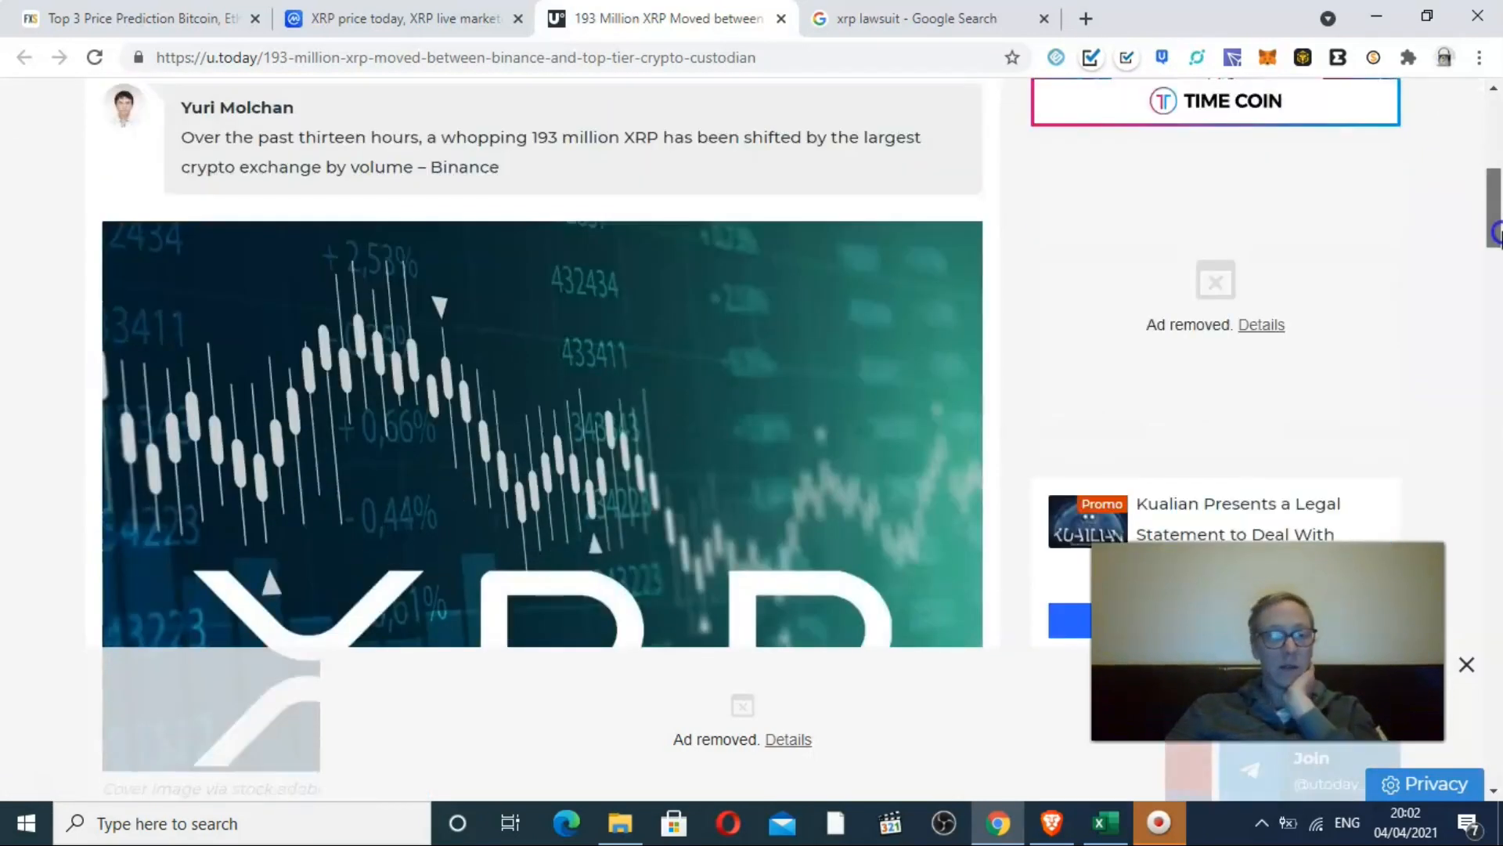
scroll(down, 3)
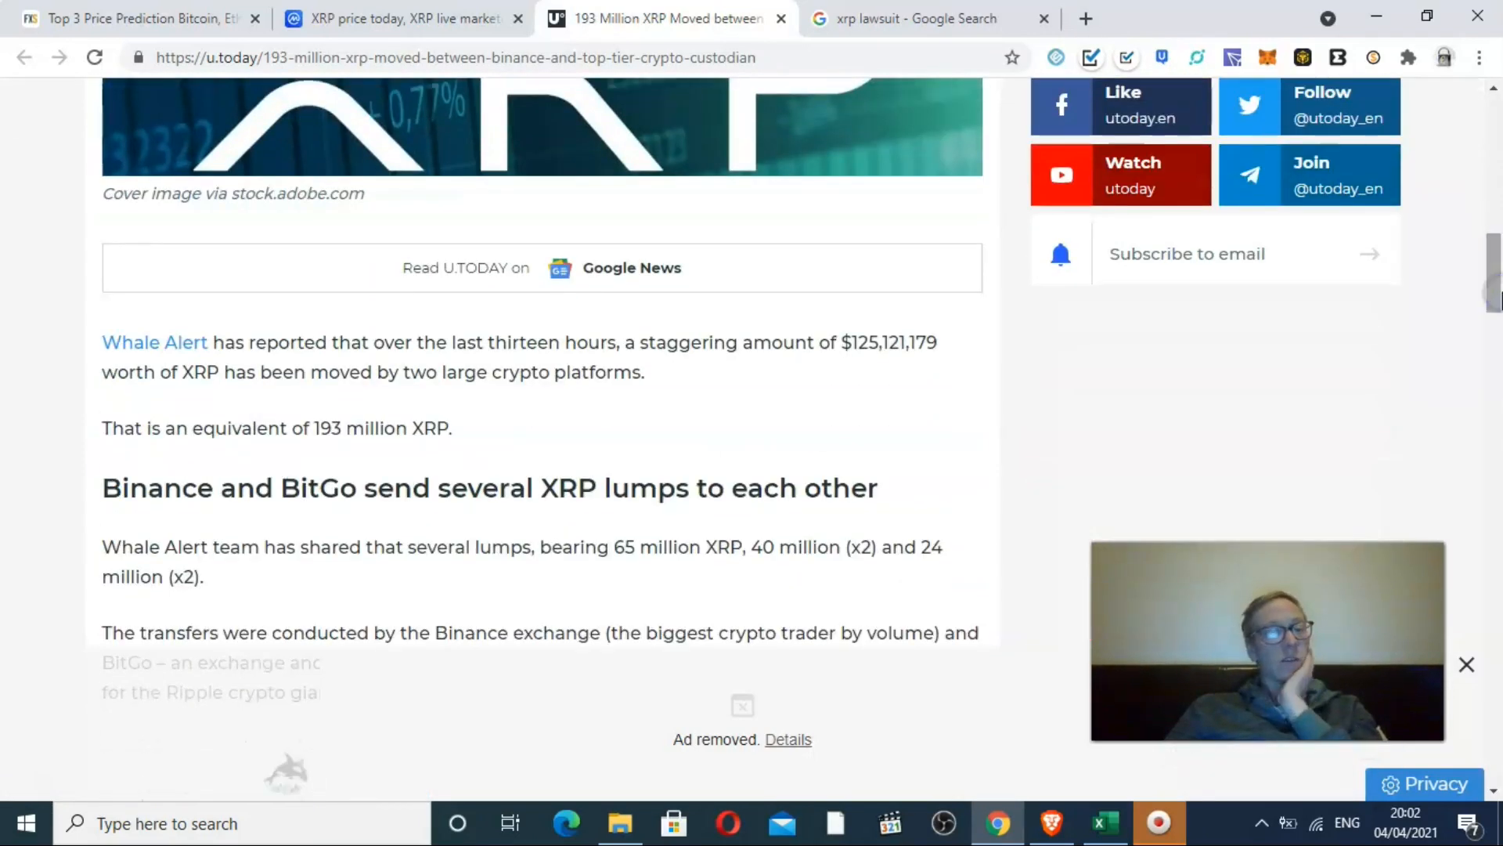
scroll(down, 3)
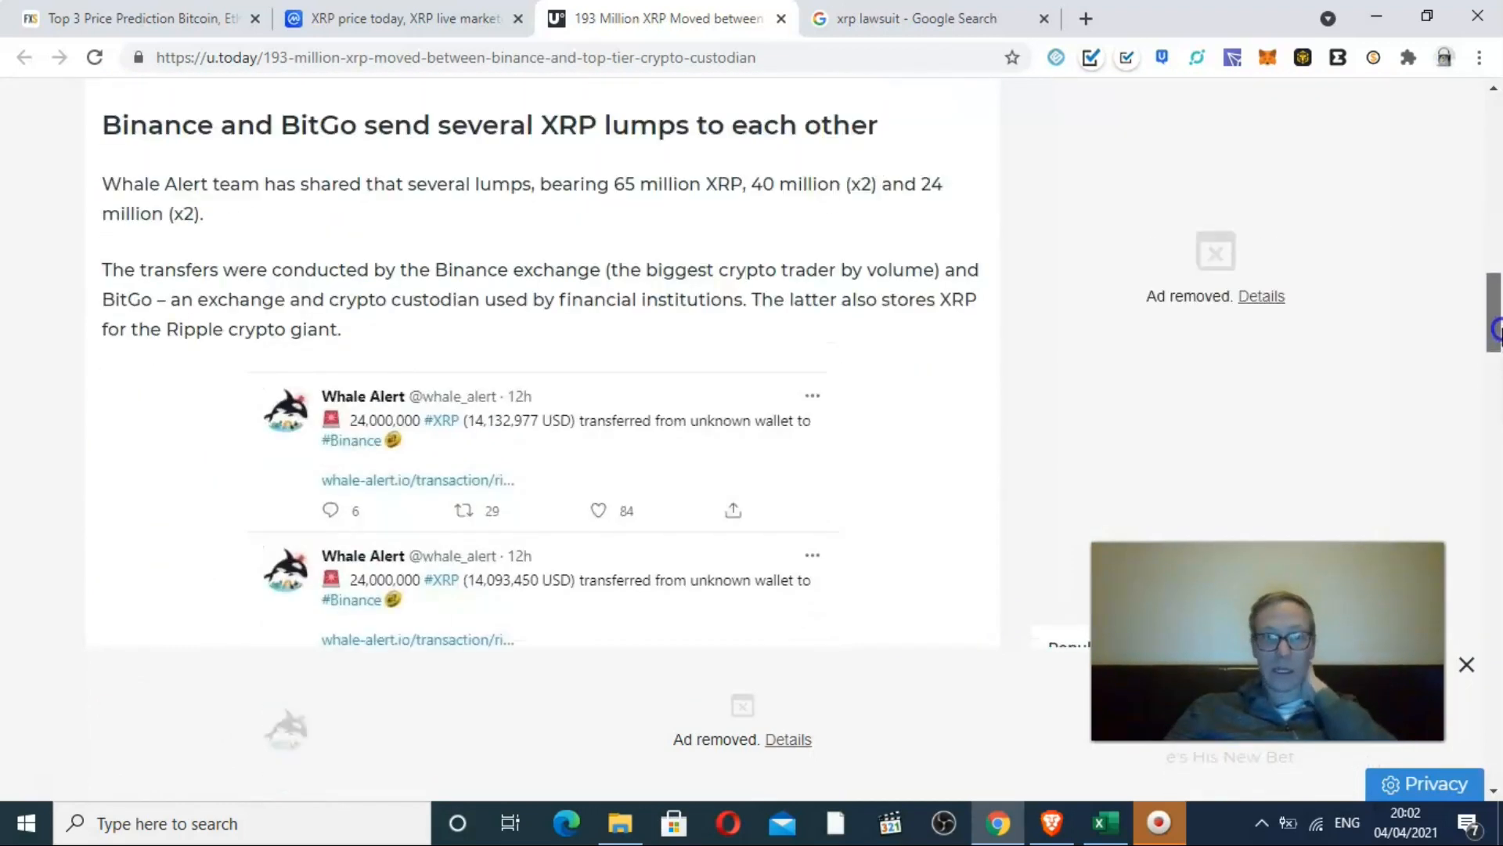
scroll(up, 3)
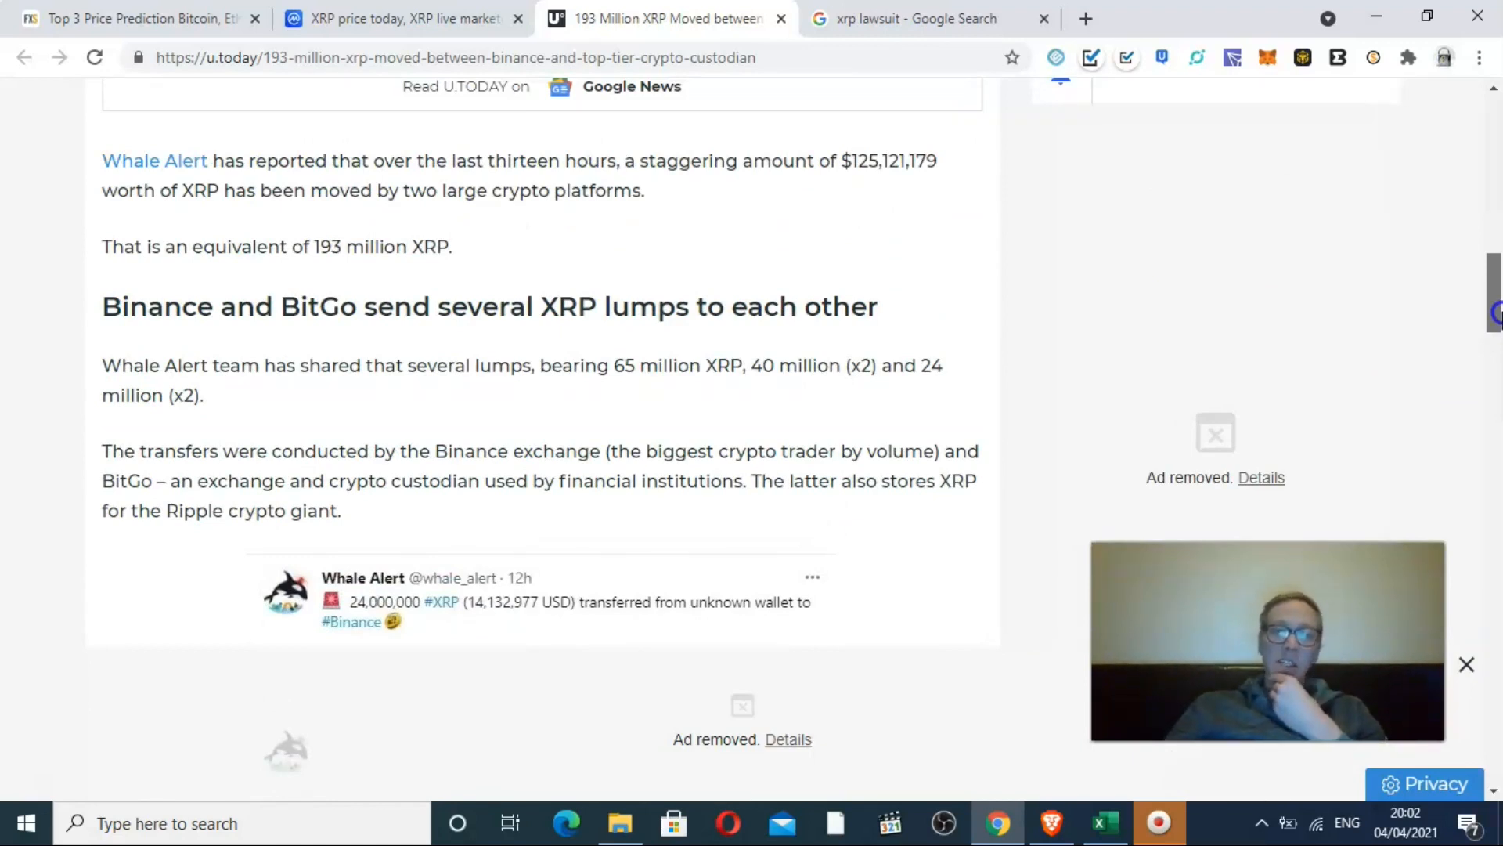
scroll(down, 3)
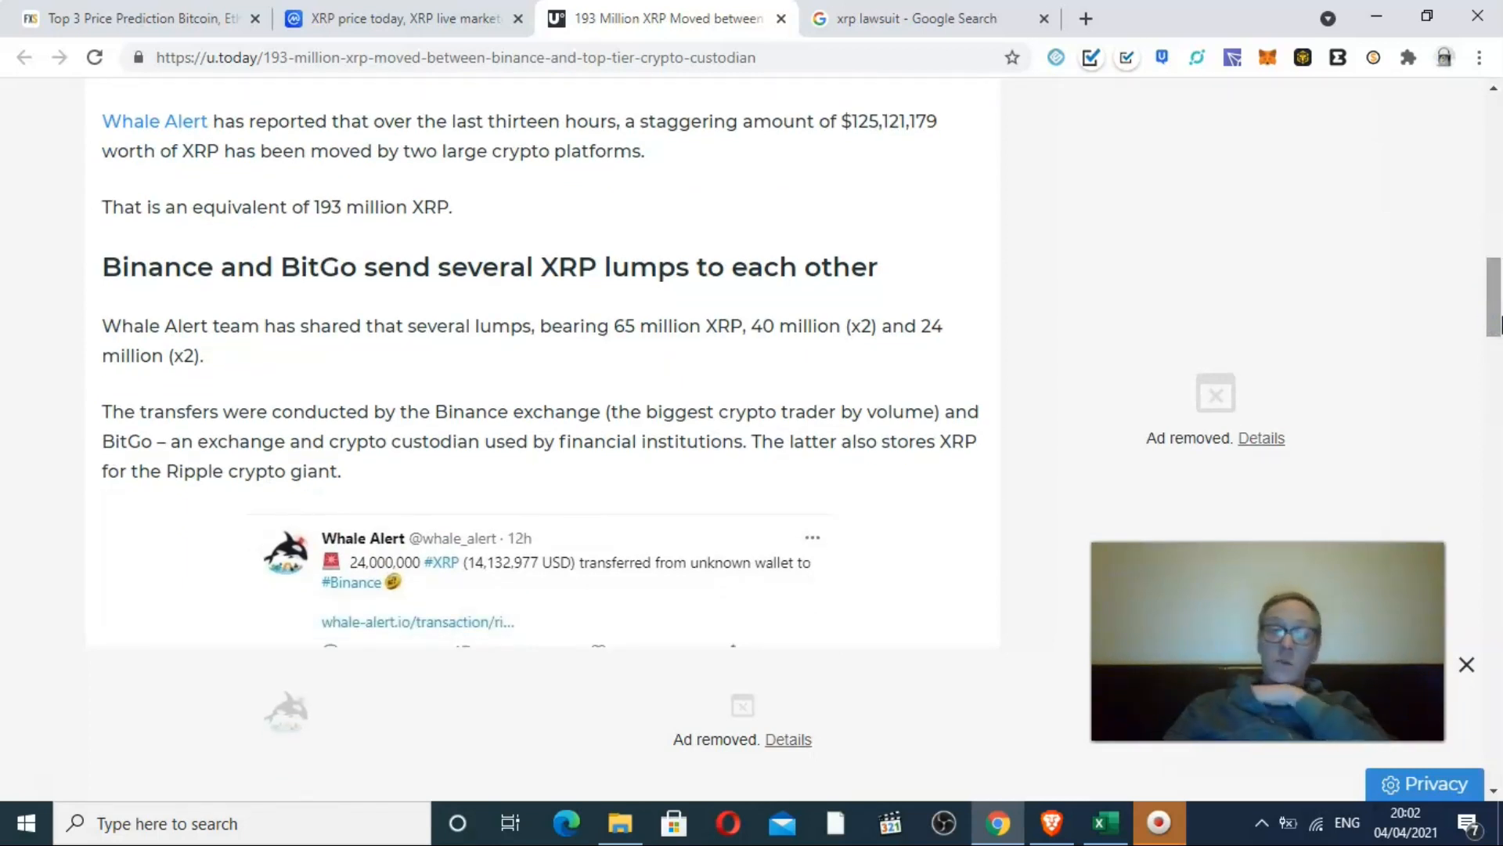
scroll(down, 3)
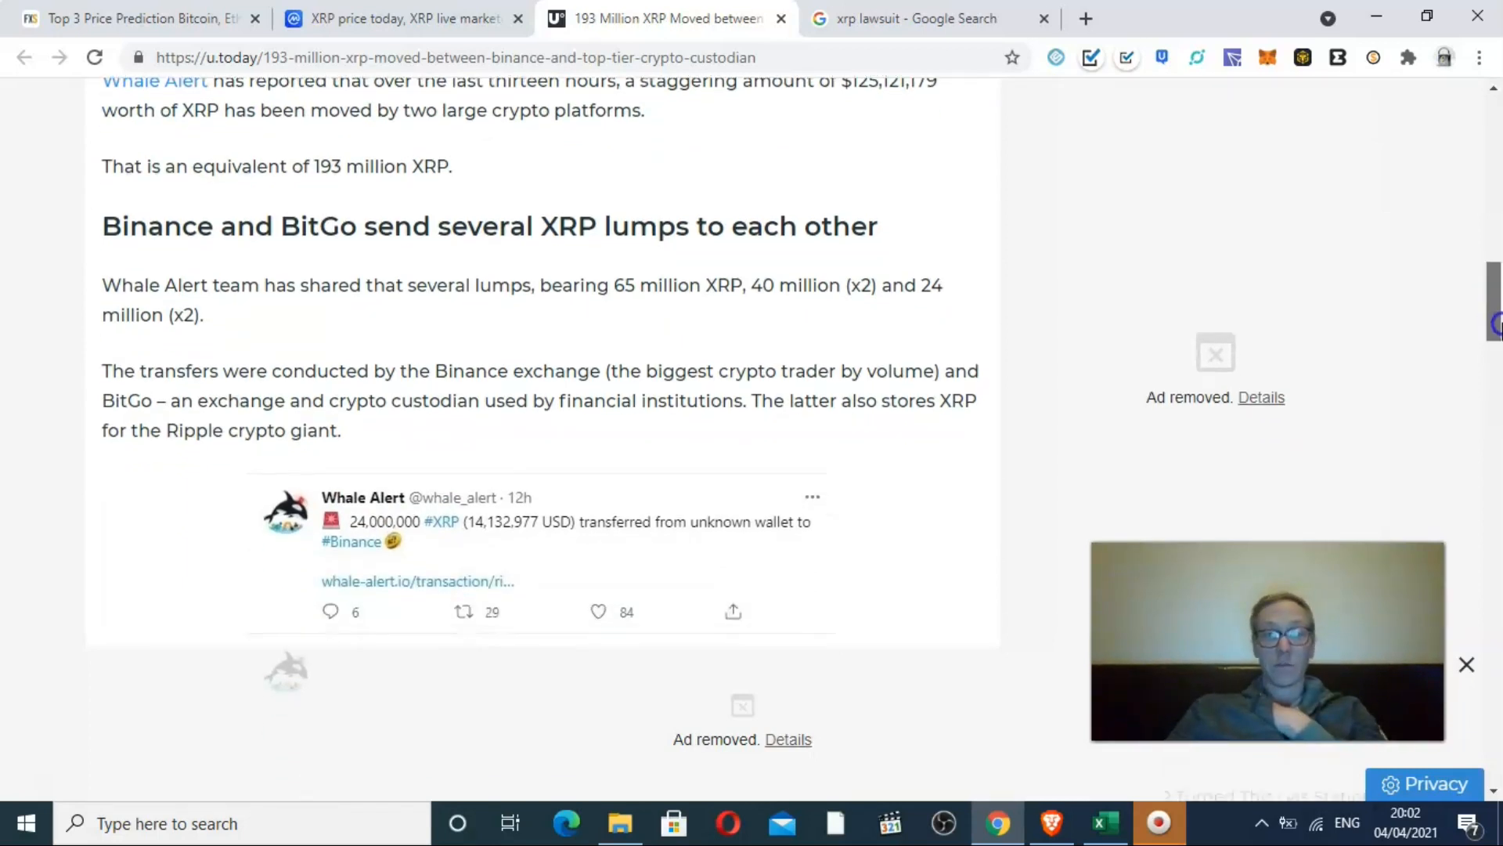
scroll(down, 3)
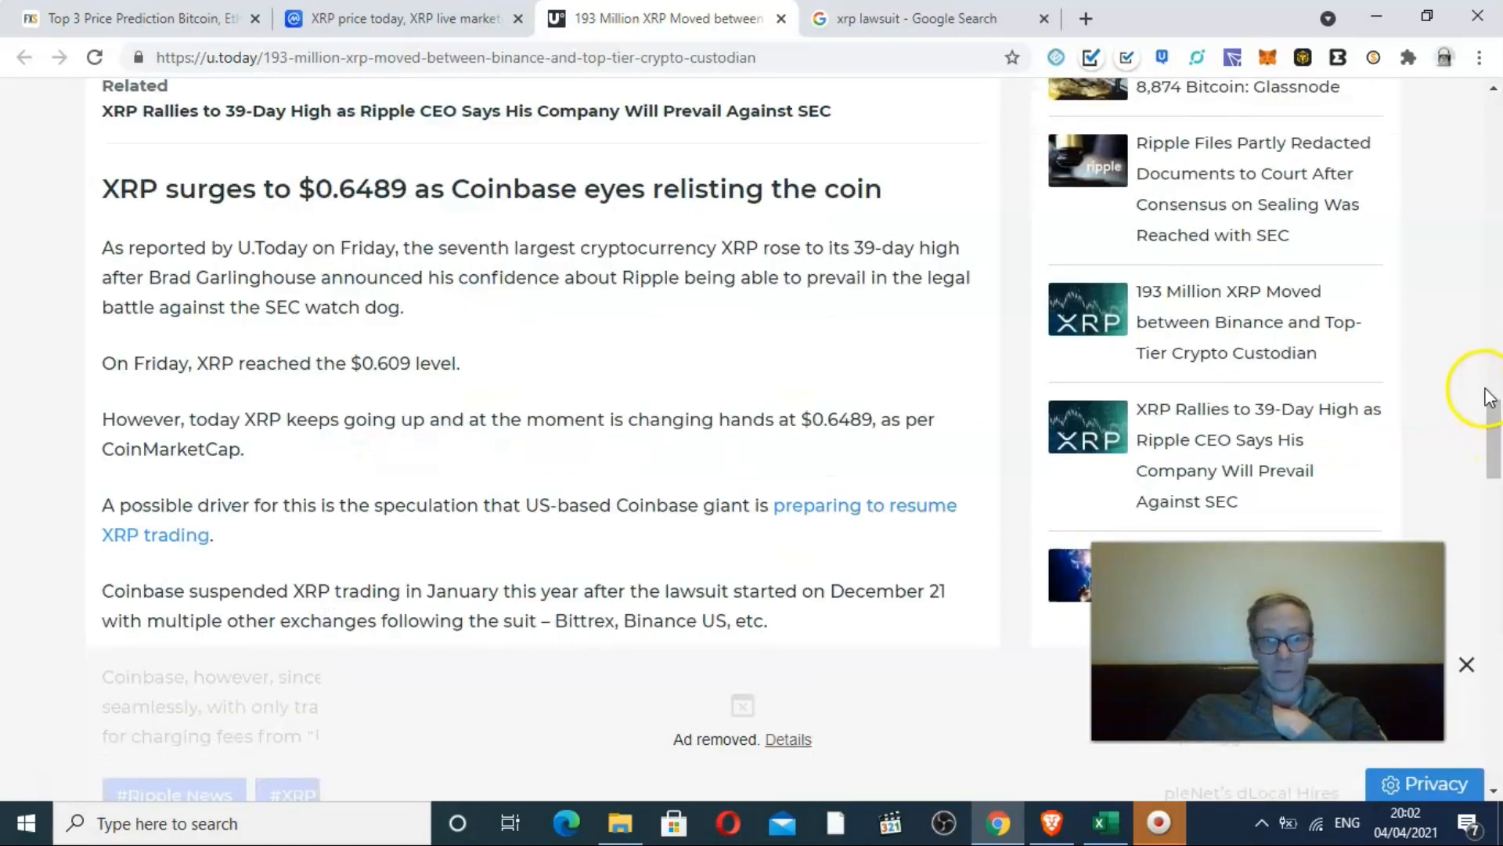
mouse_move(567, 239)
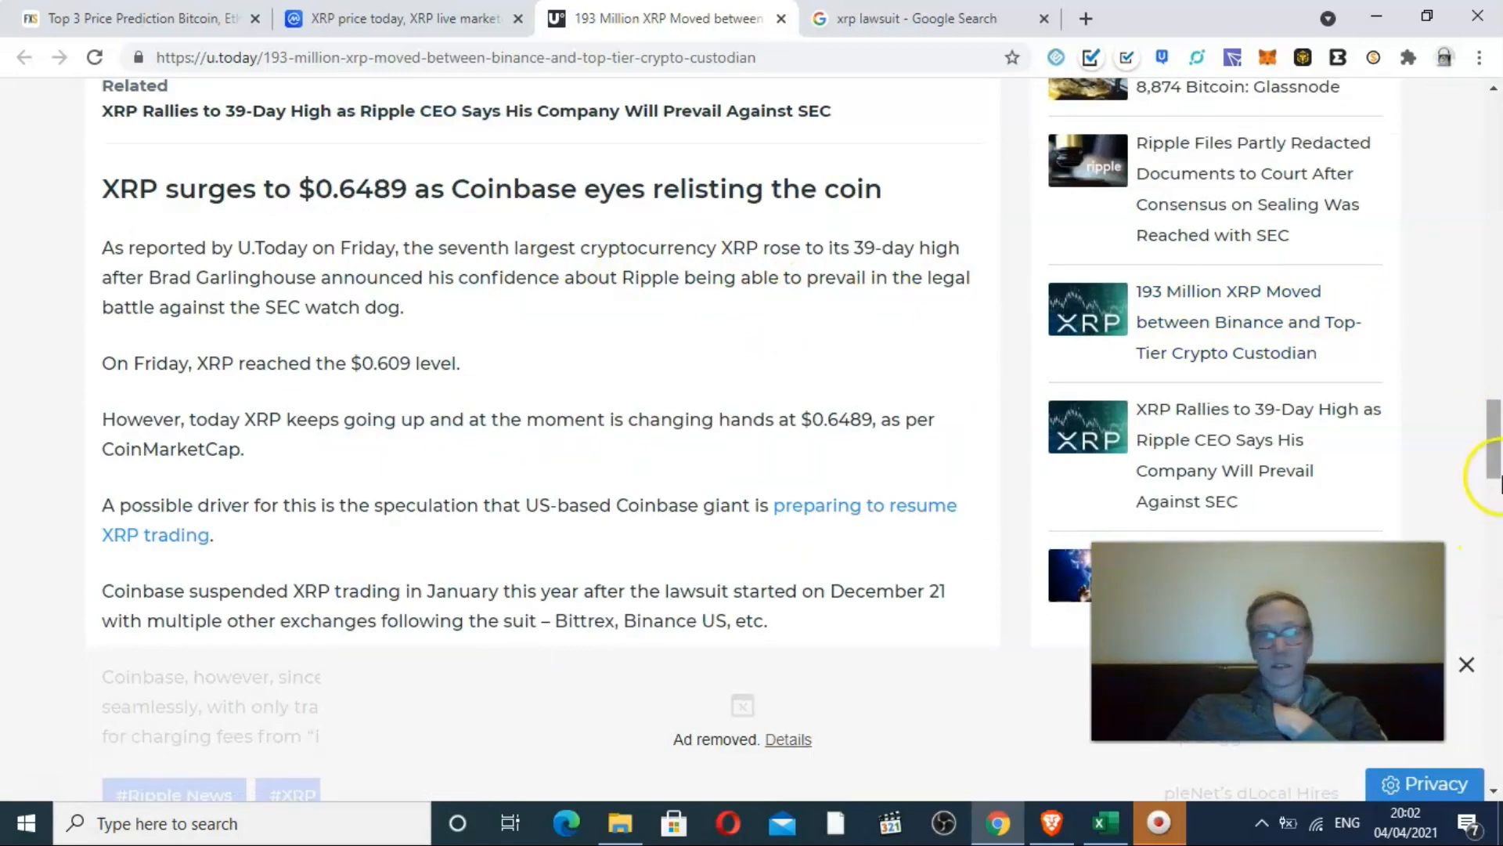
scroll(up, 3)
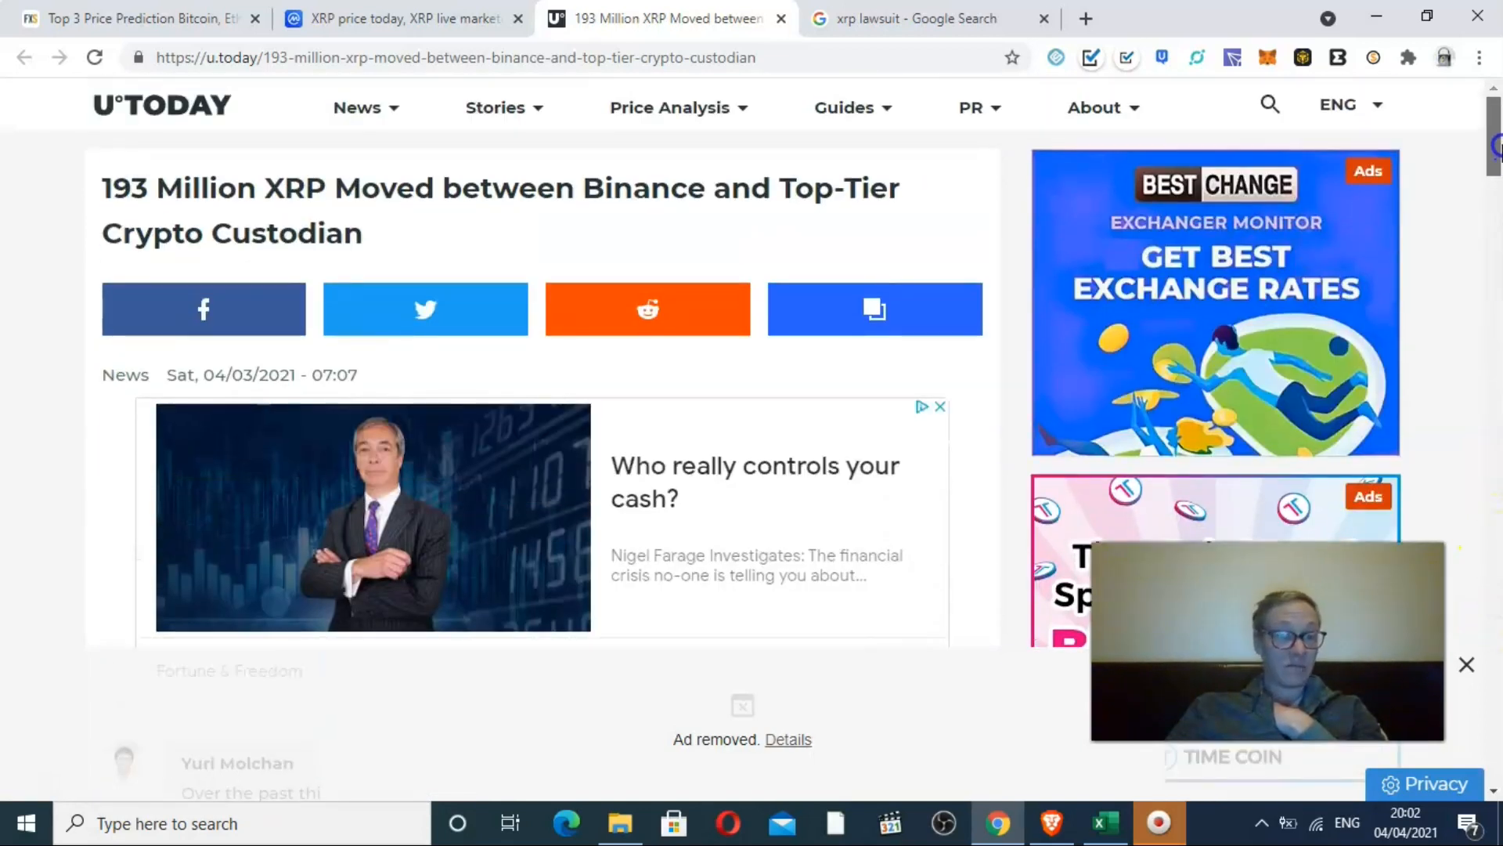
scroll(down, 3)
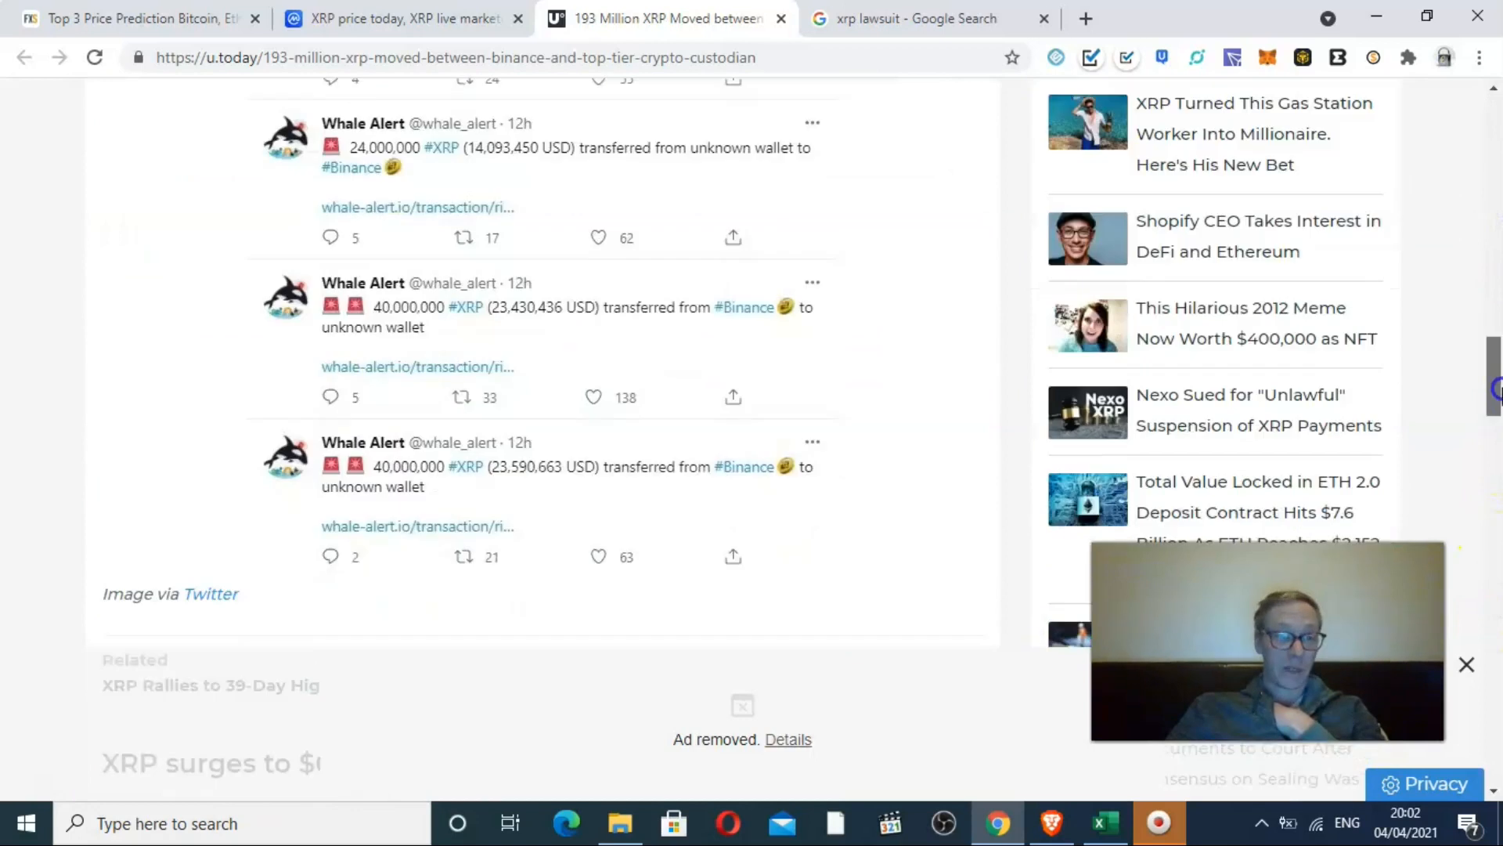
scroll(down, 3)
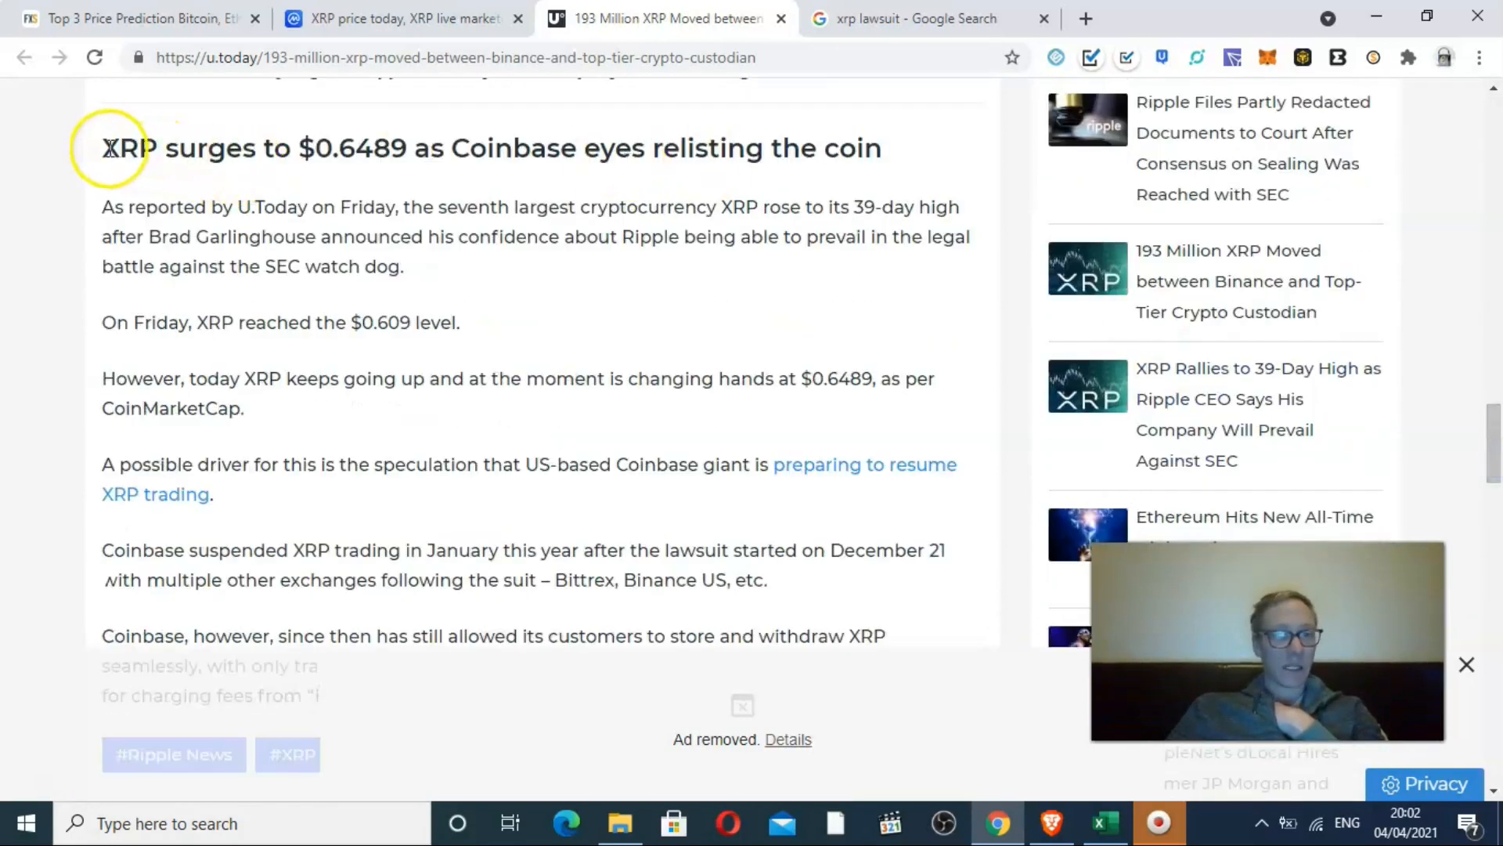
Highlight the 'XRP surges to $0.6489' paragraphs, deselect, and read to the end.
drag(101, 148, 494, 322)
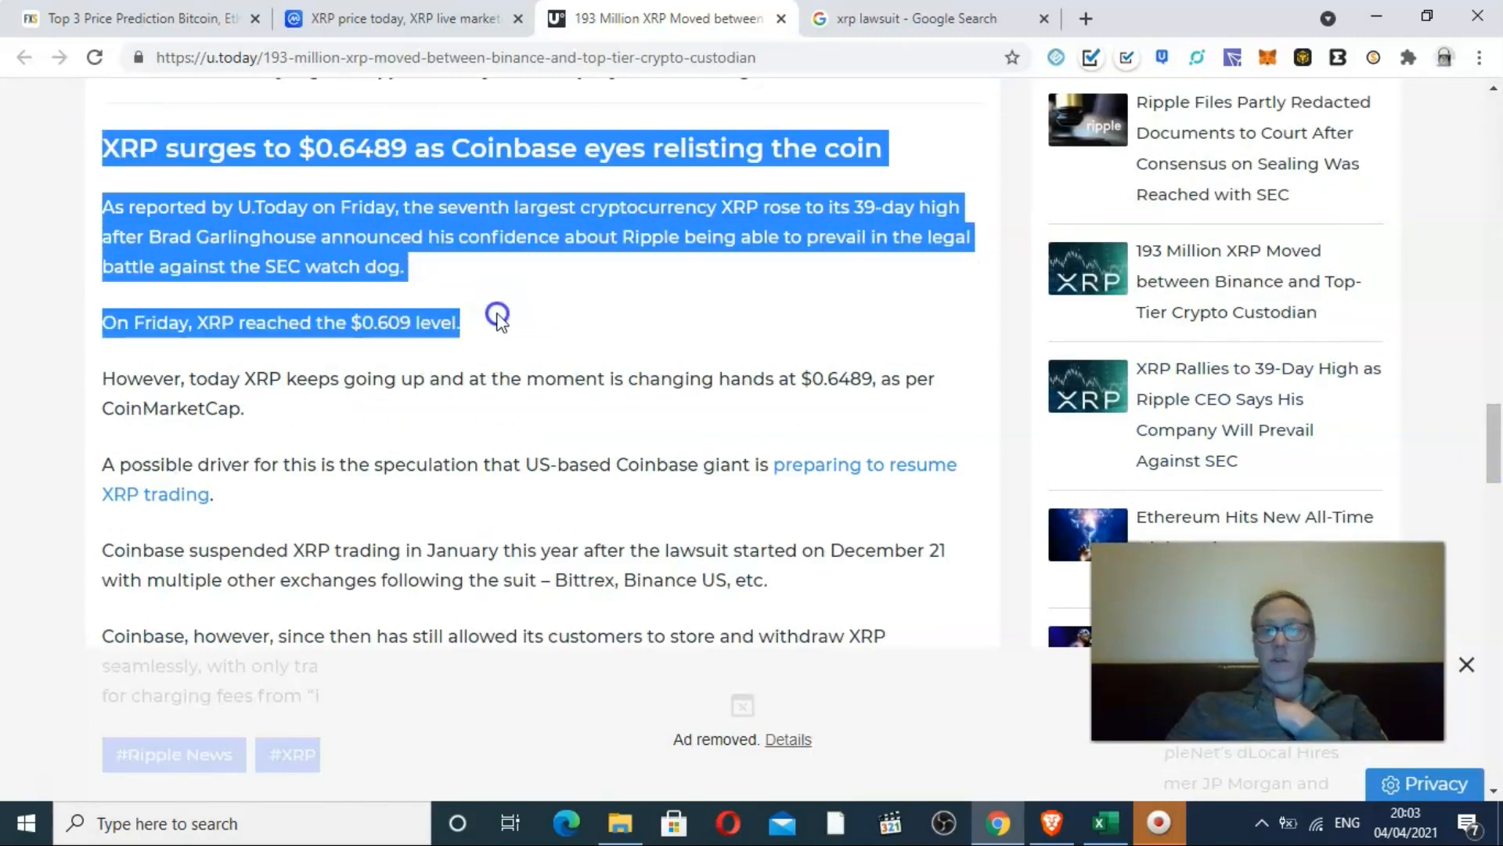
click(498, 317)
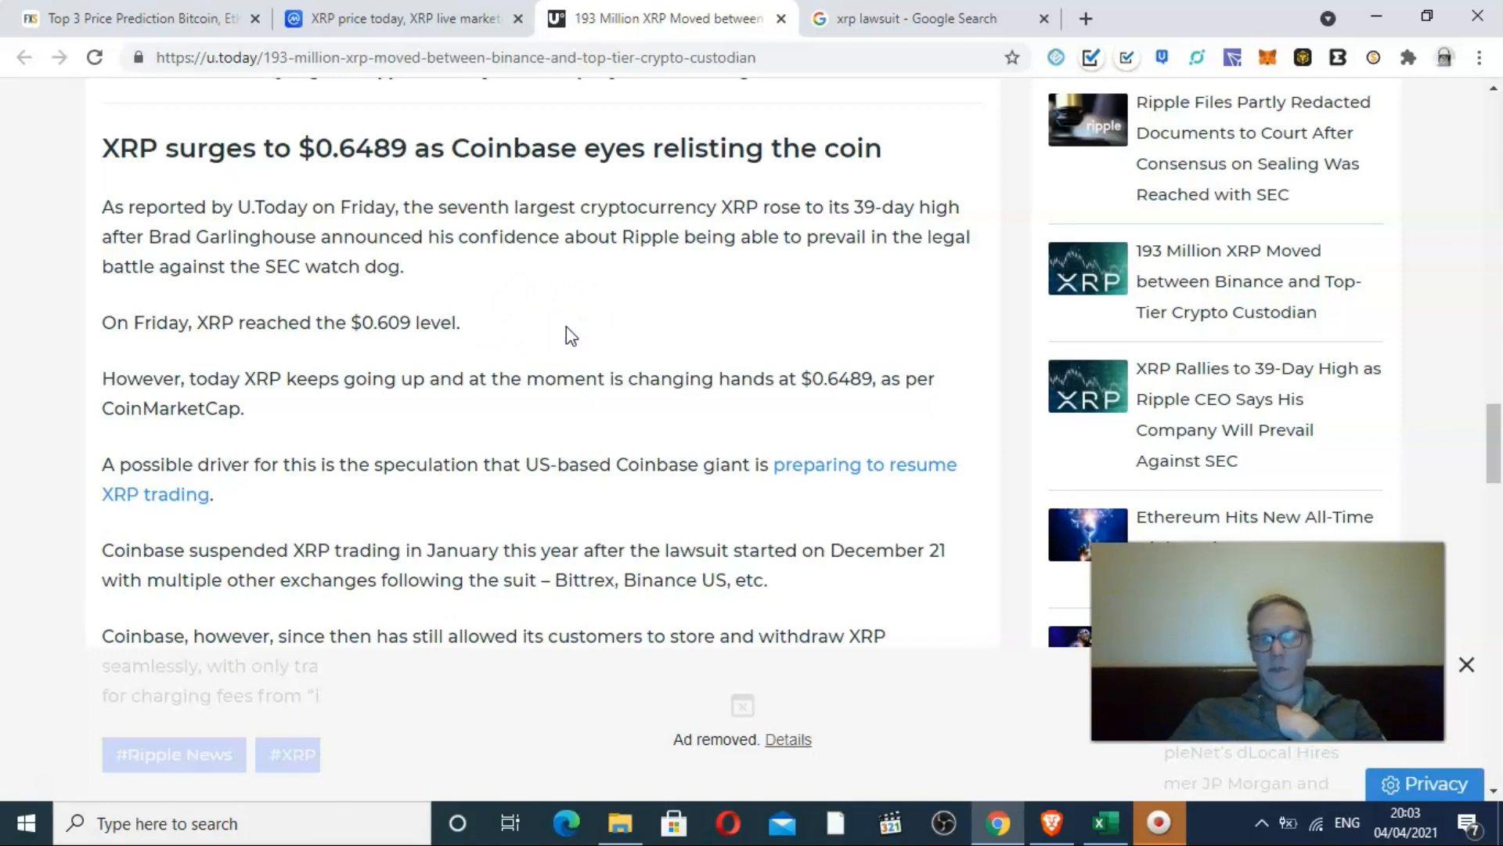
scroll(down, 3)
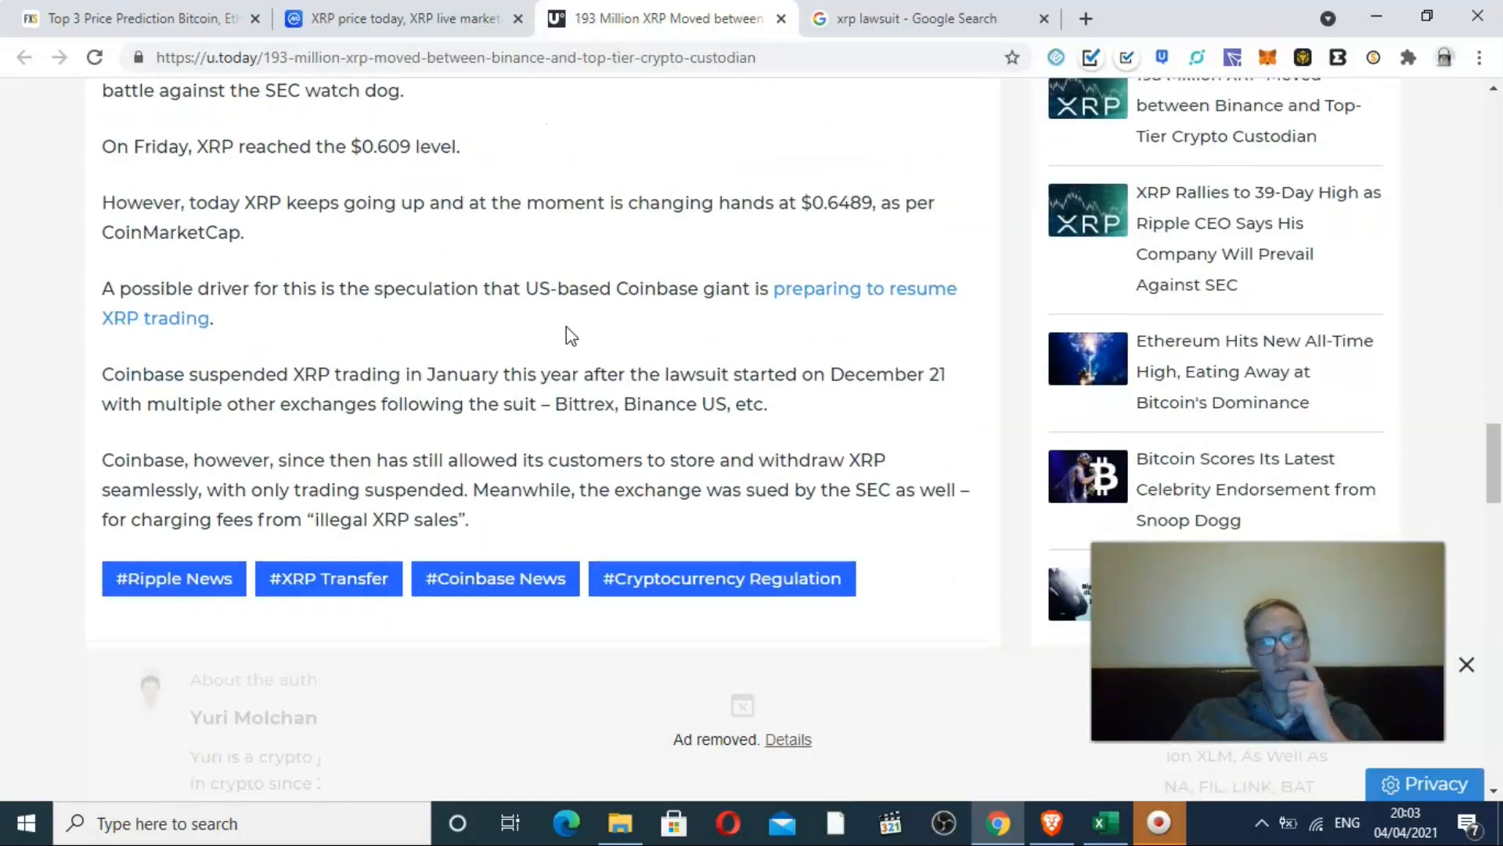
scroll(down, 3)
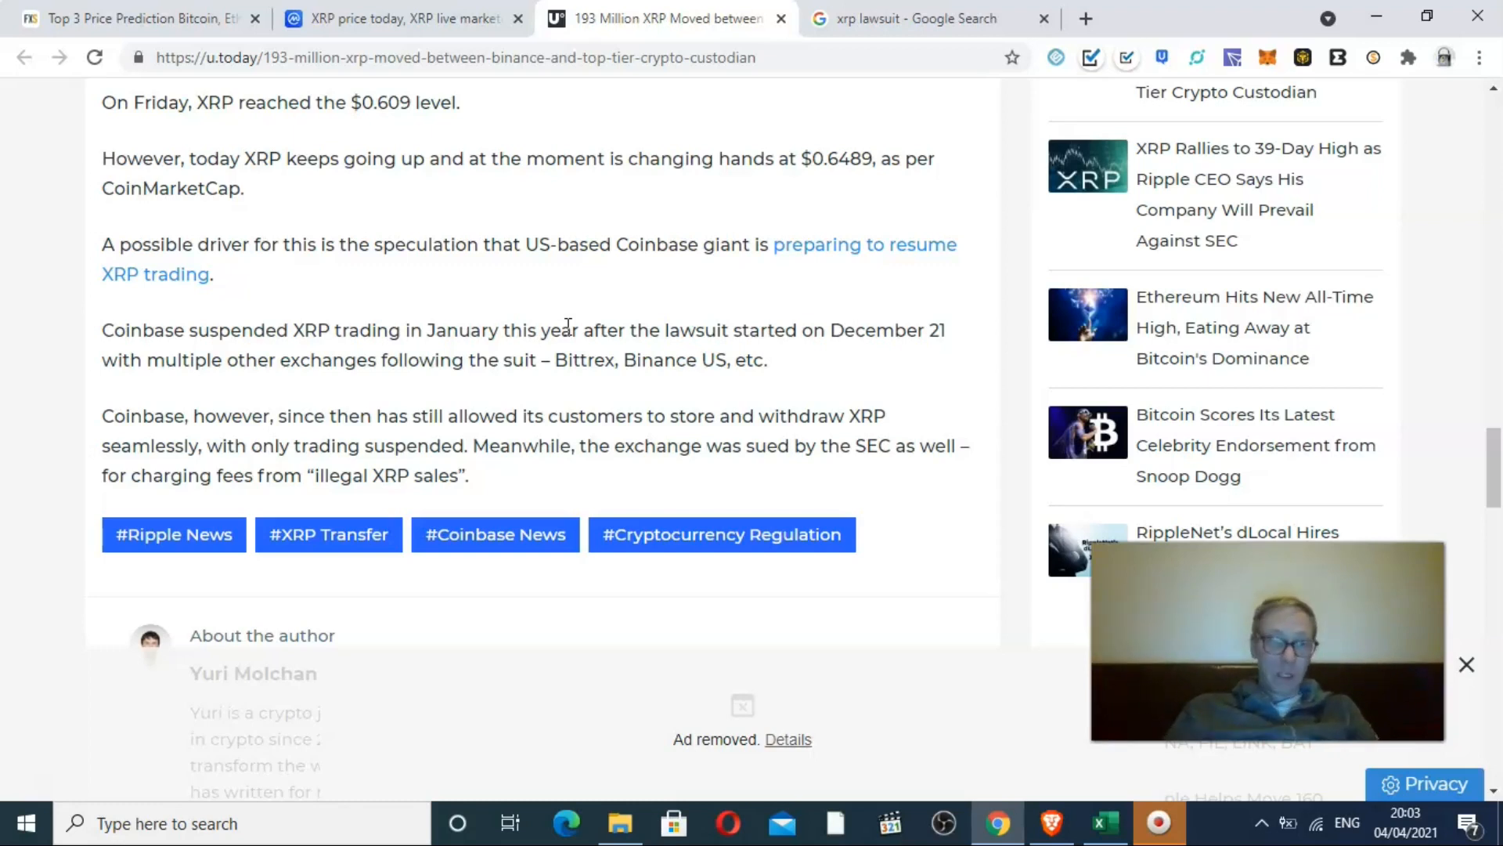
scroll(down, 3)
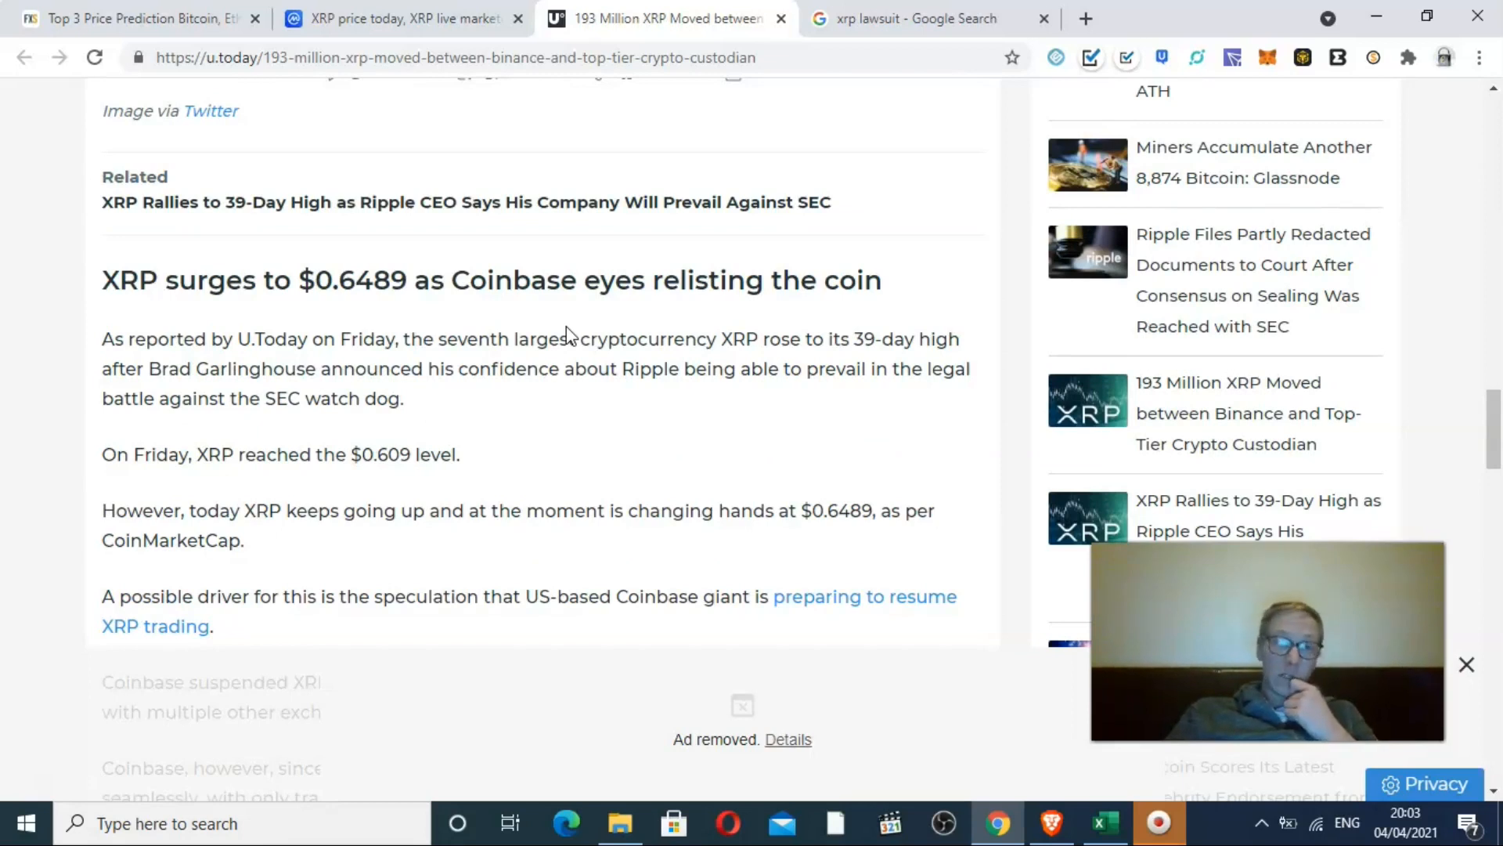
click(403, 18)
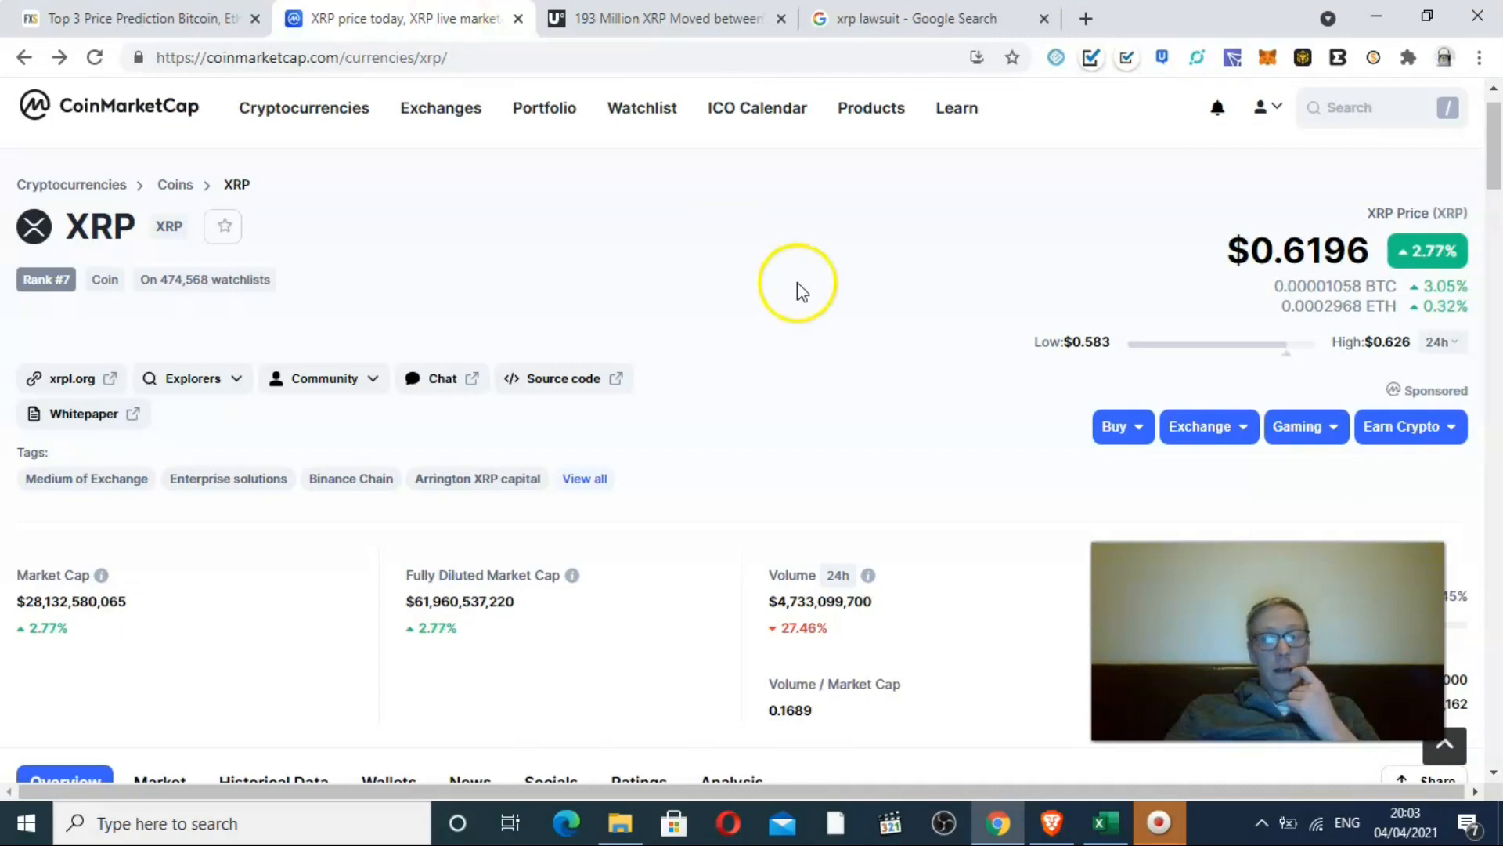
scroll(down, 3)
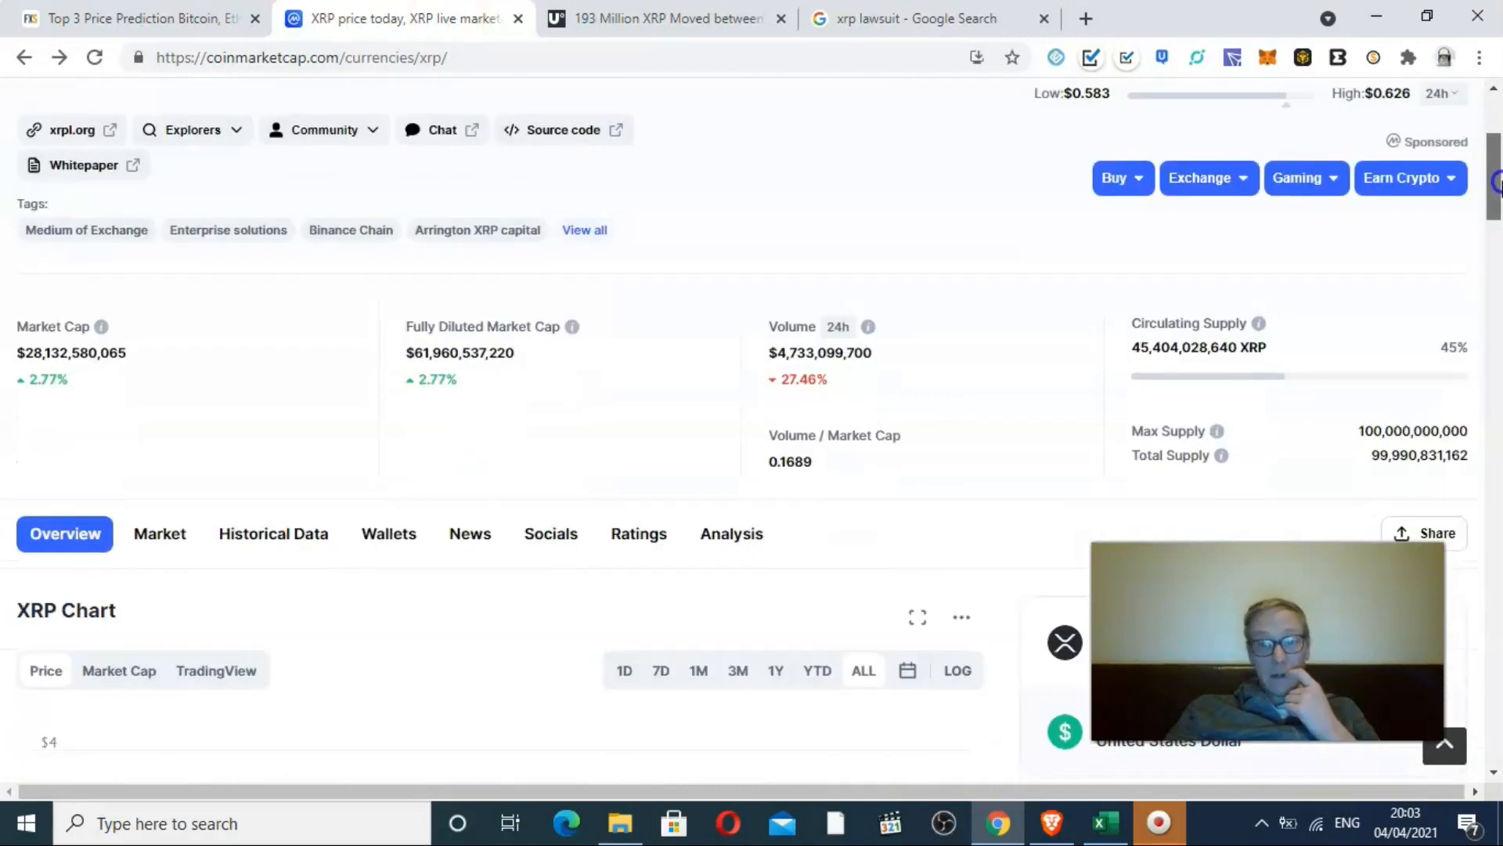
scroll(down, 3)
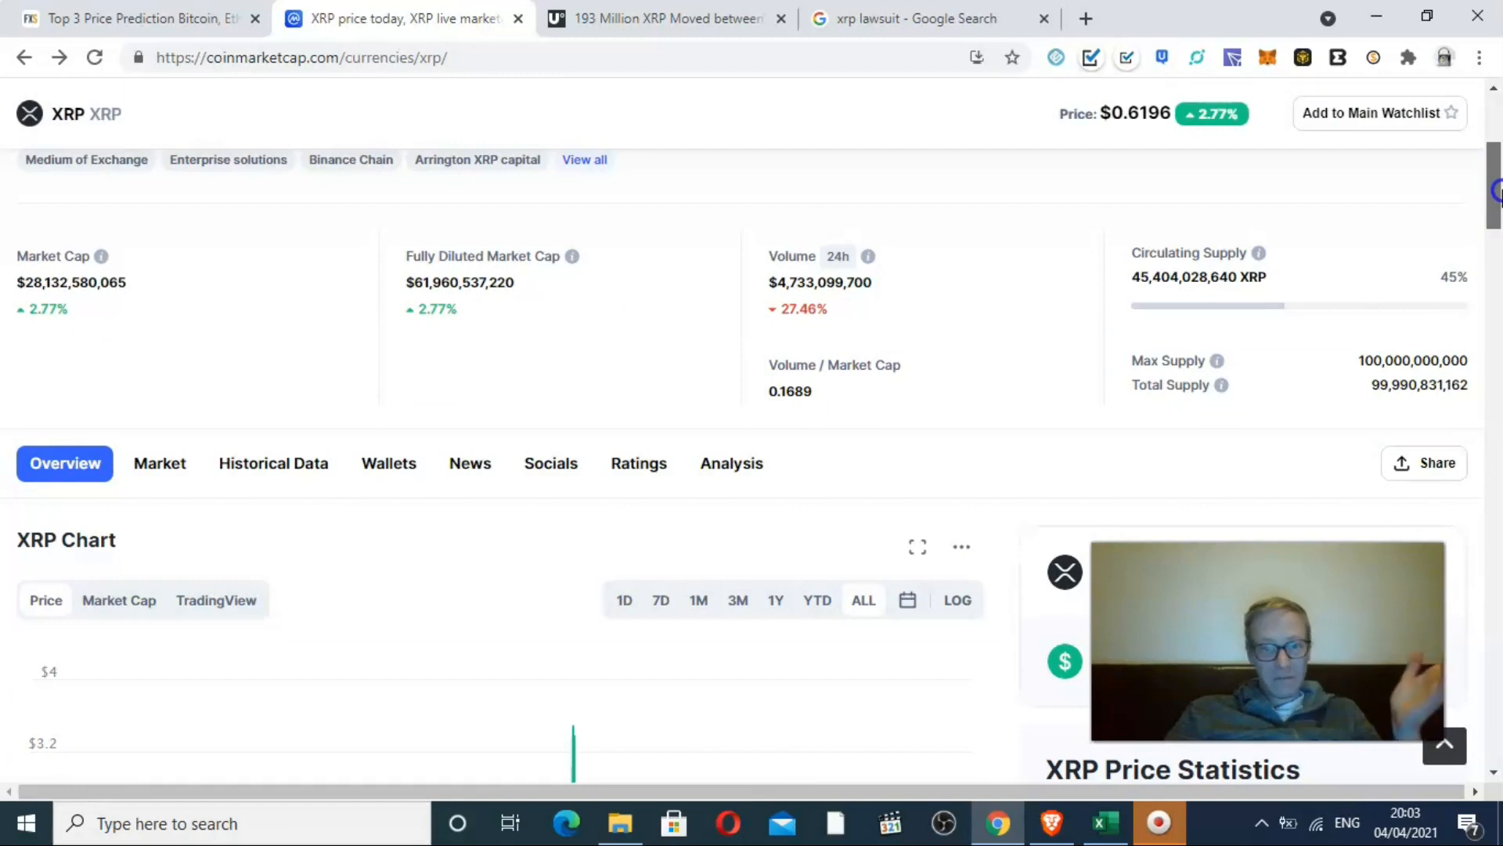
scroll(down, 3)
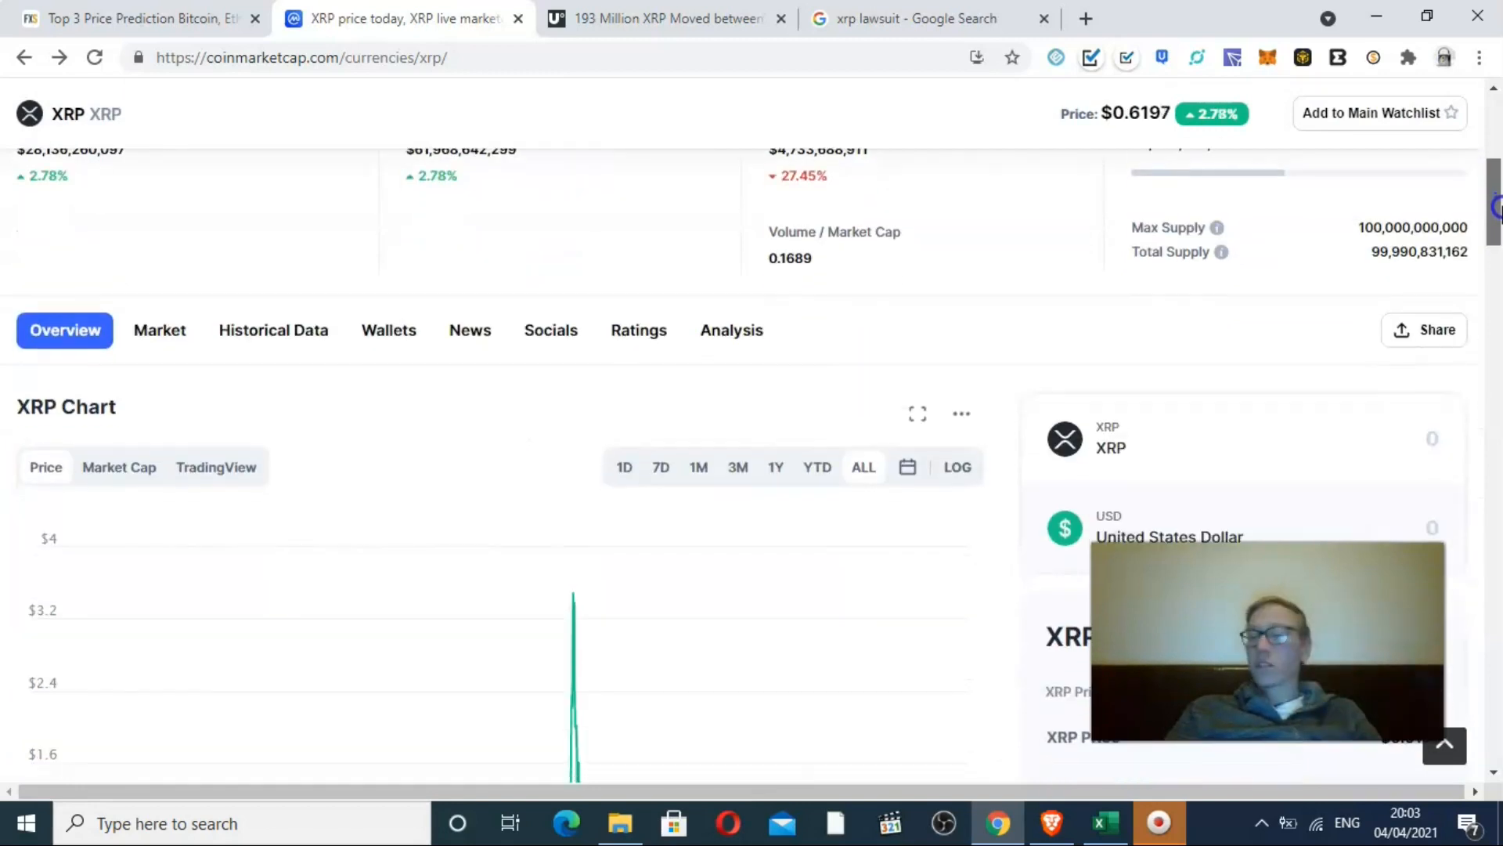
scroll(down, 3)
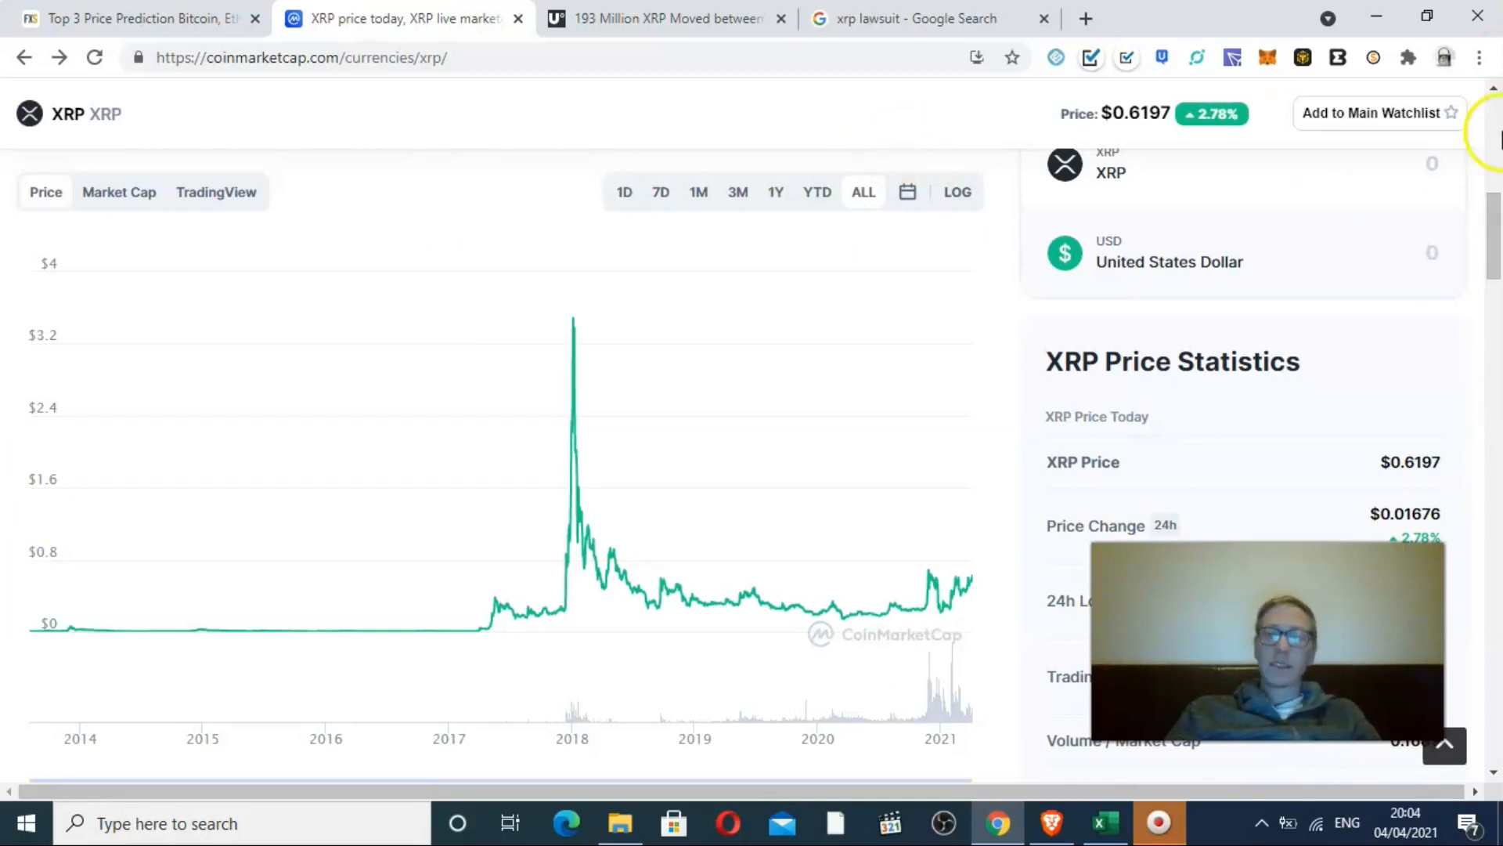
scroll(up, 3)
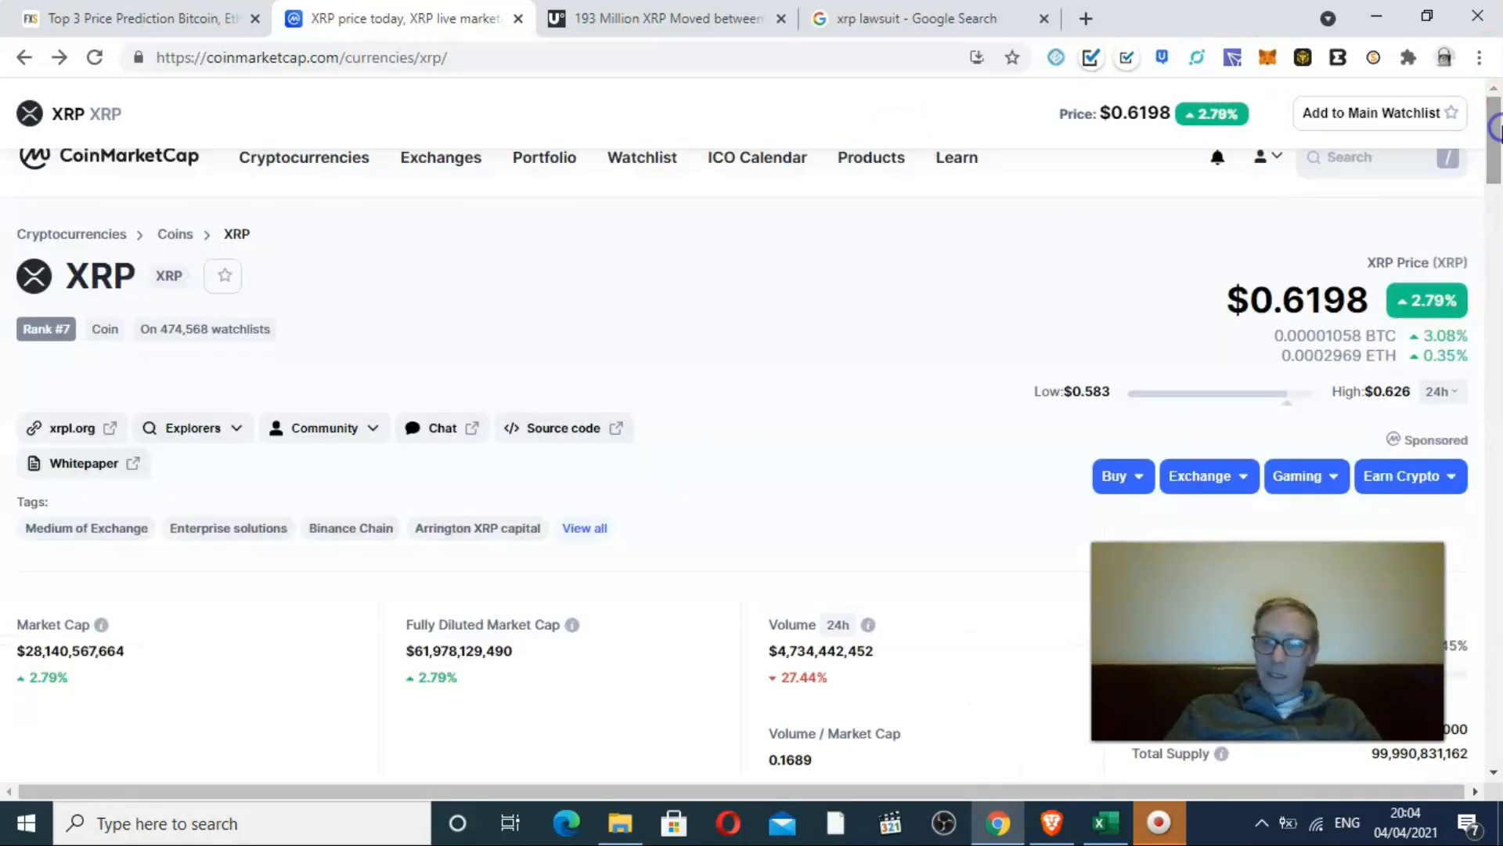
scroll(down, 3)
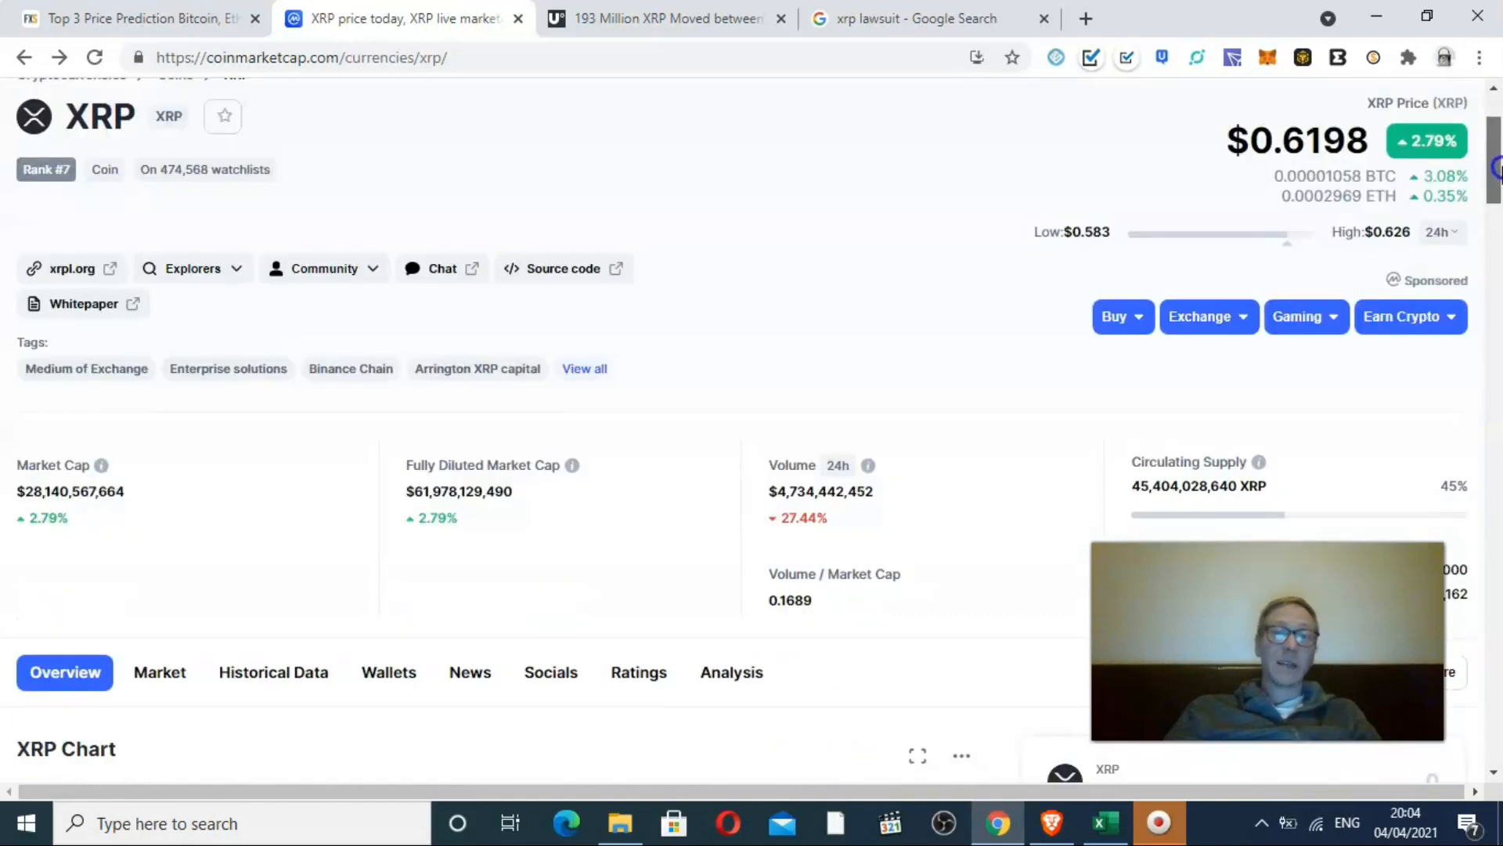
scroll(down, 3)
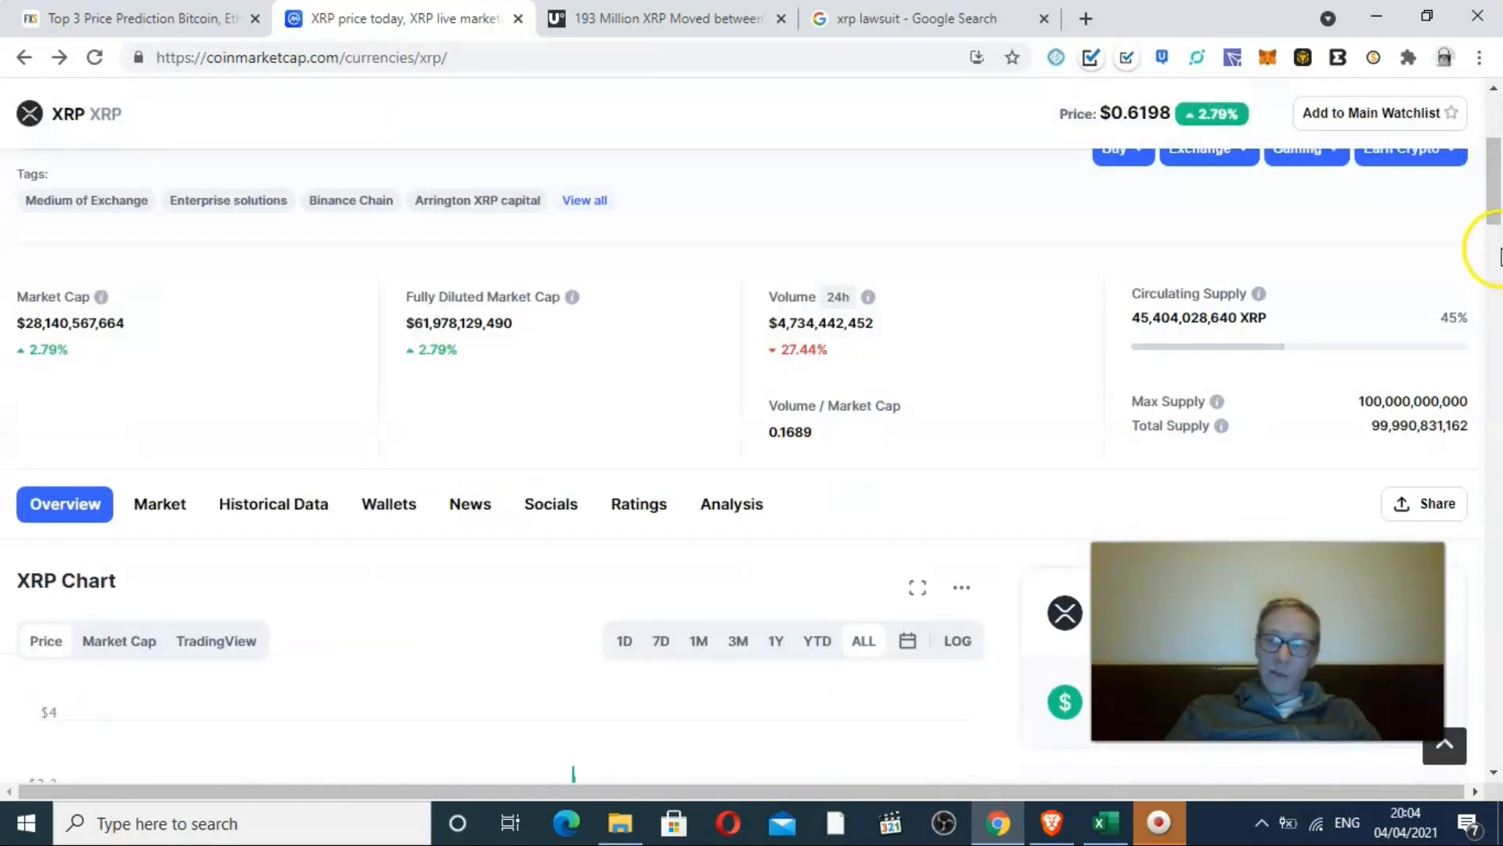
scroll(down, 3)
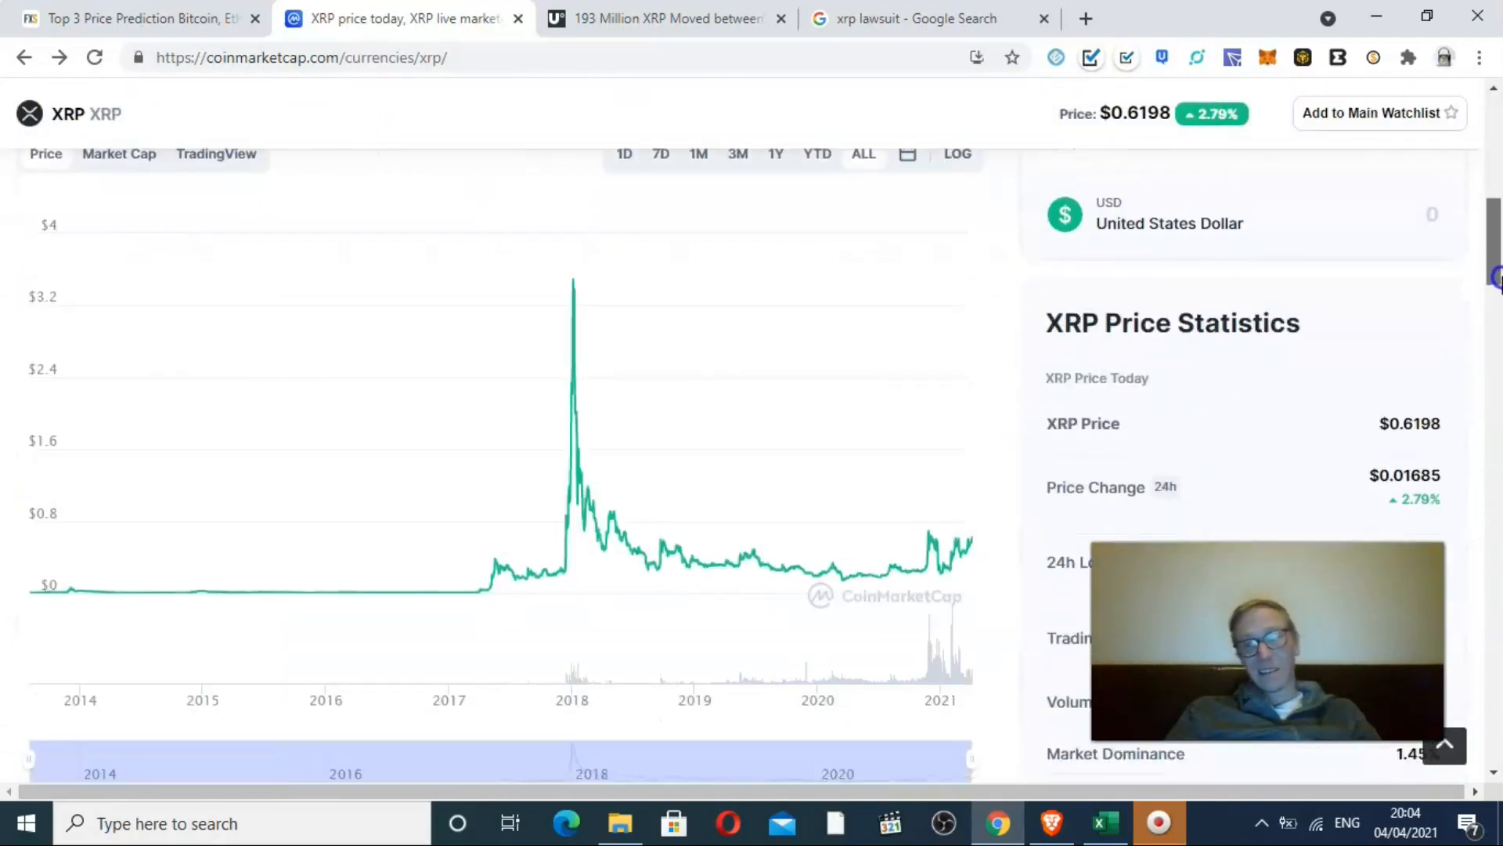
scroll(up, 3)
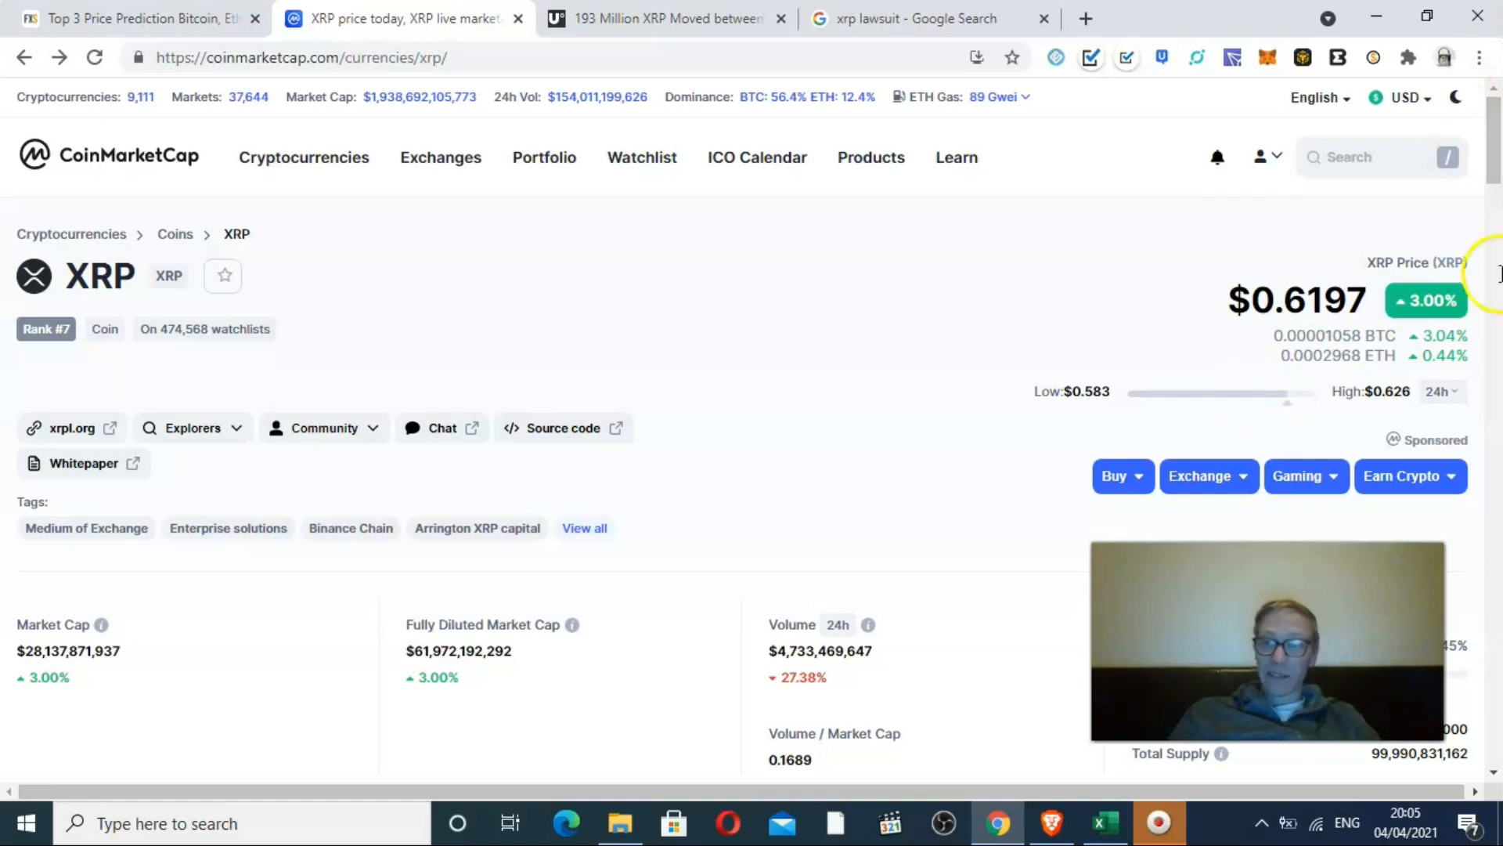
scroll(down, 3)
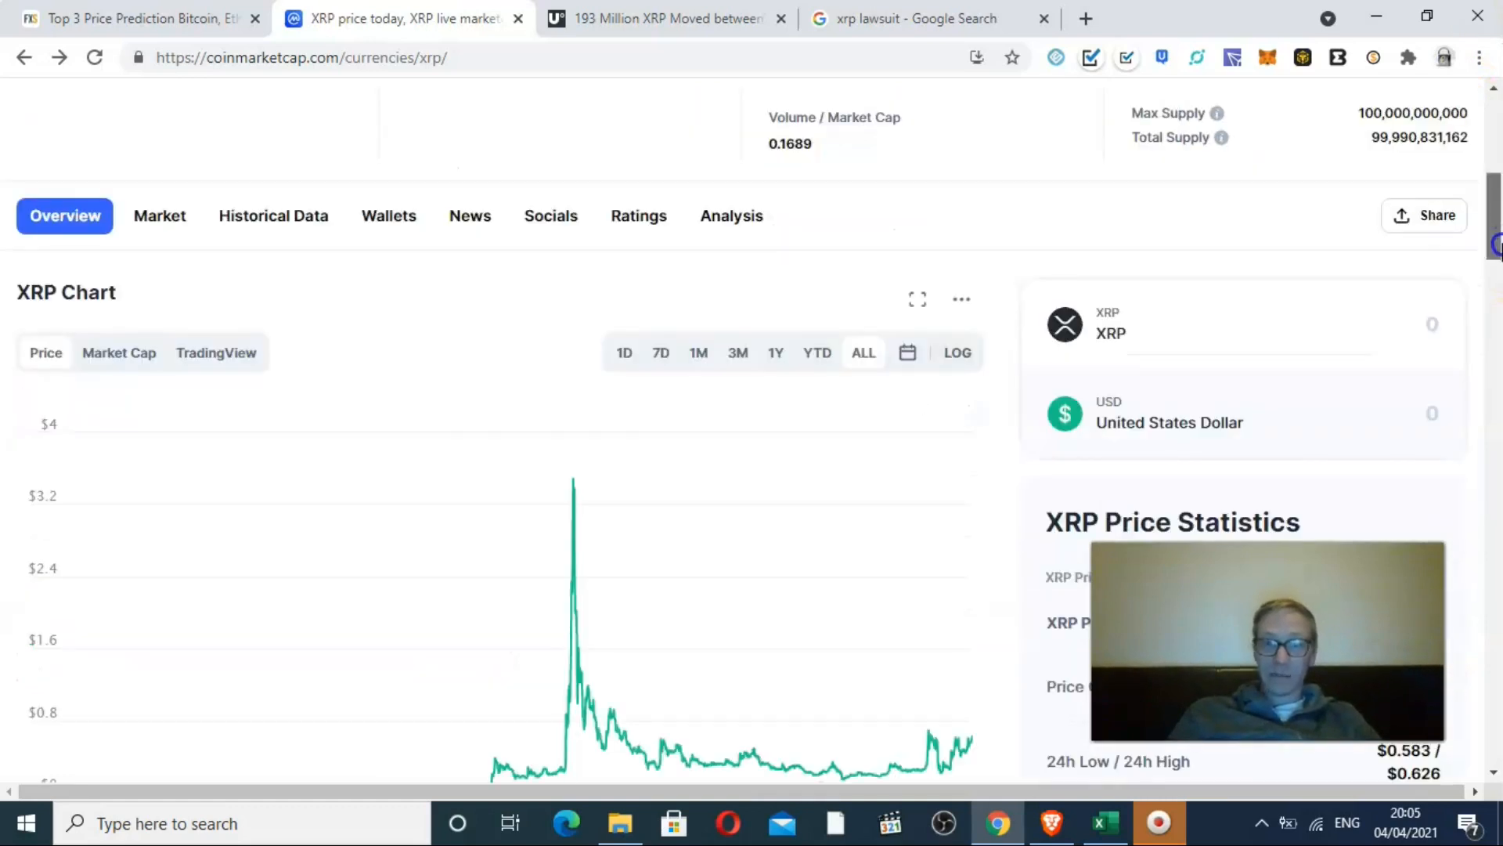
scroll(down, 3)
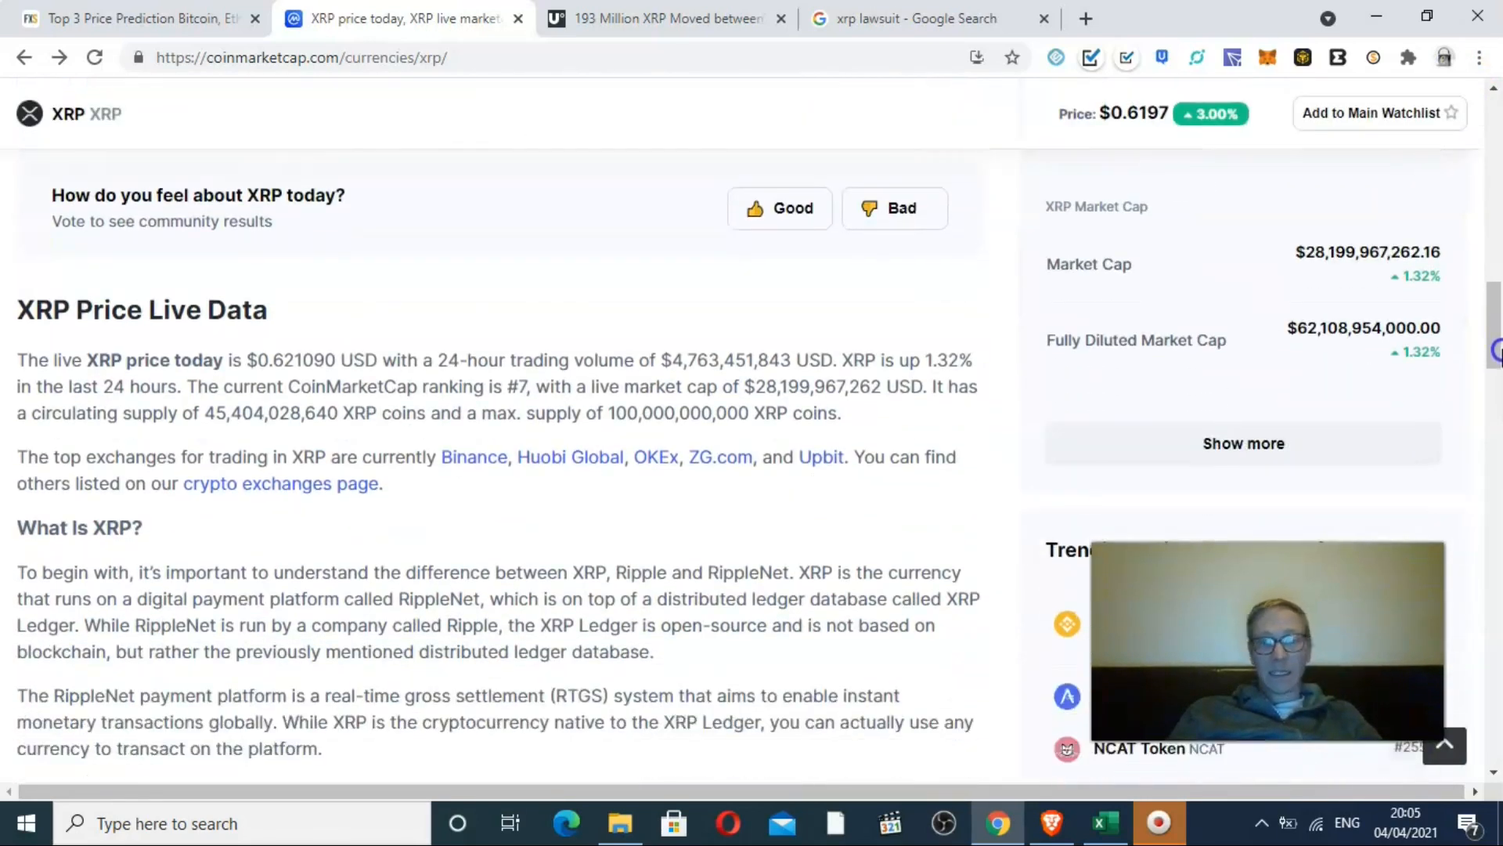
scroll(down, 3)
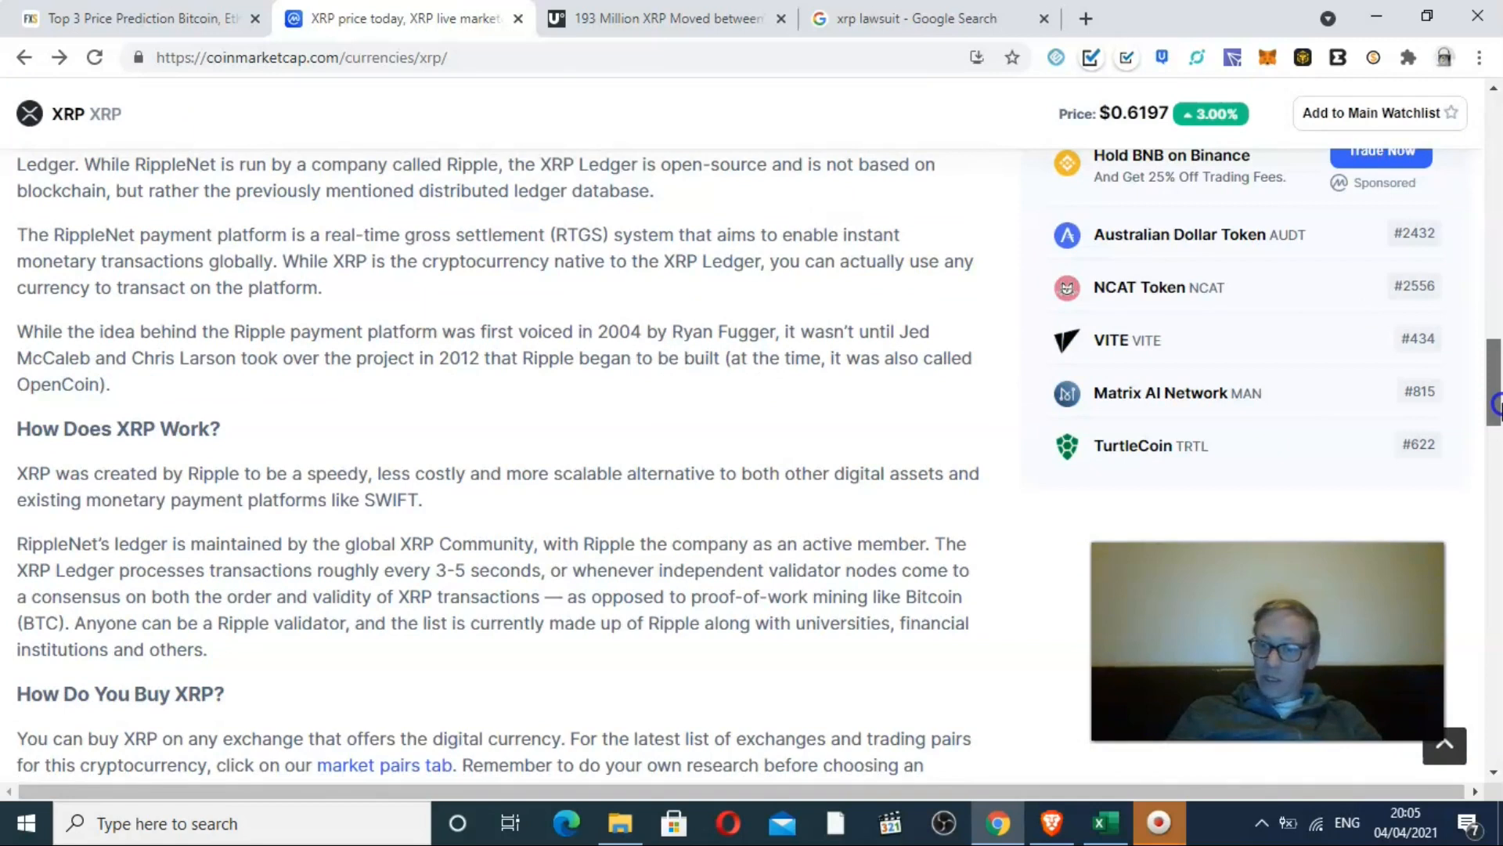
scroll(down, 3)
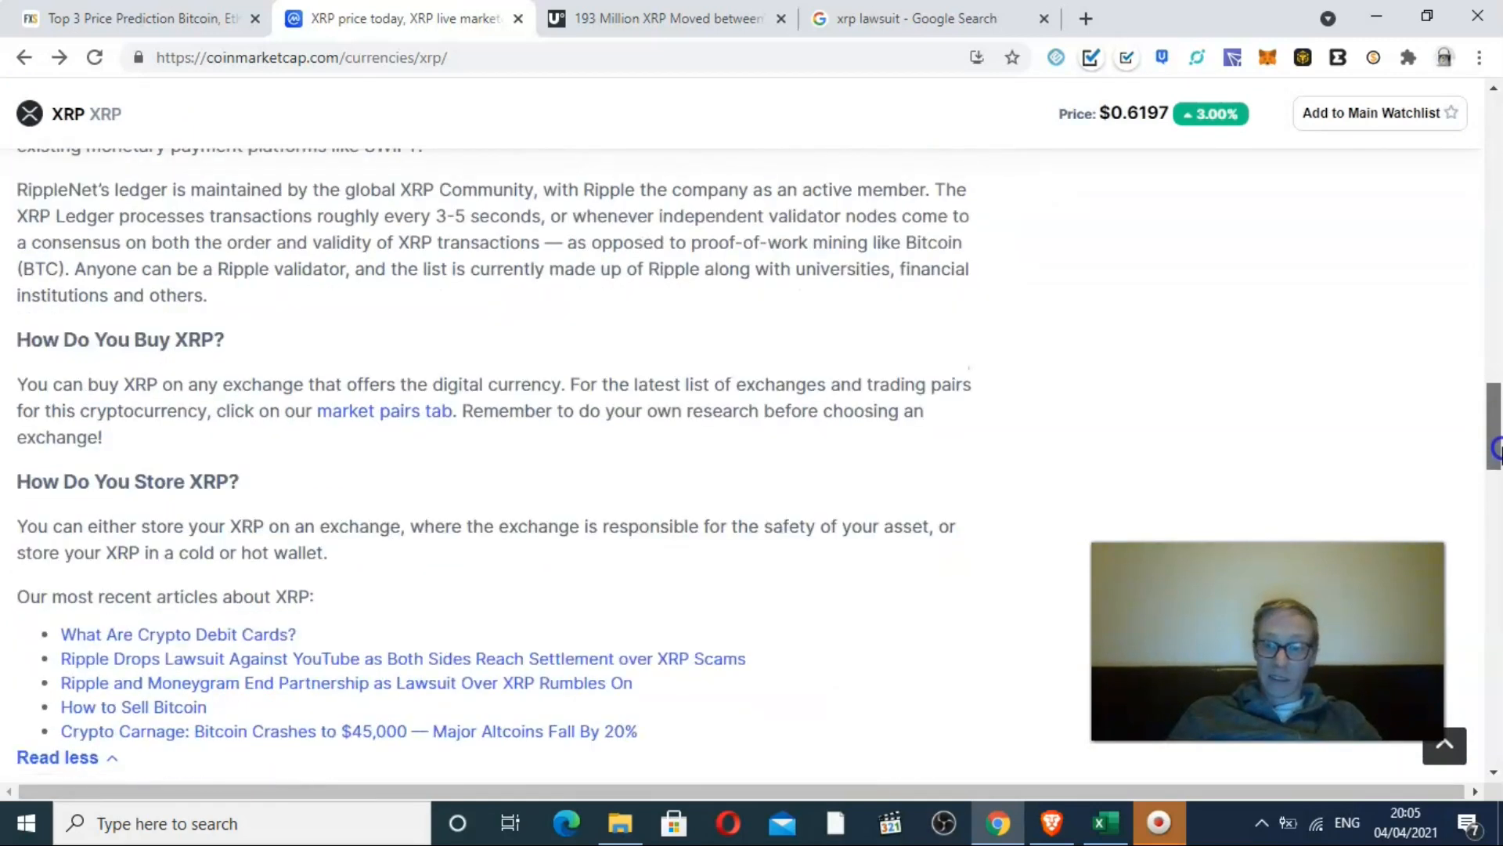
scroll(down, 3)
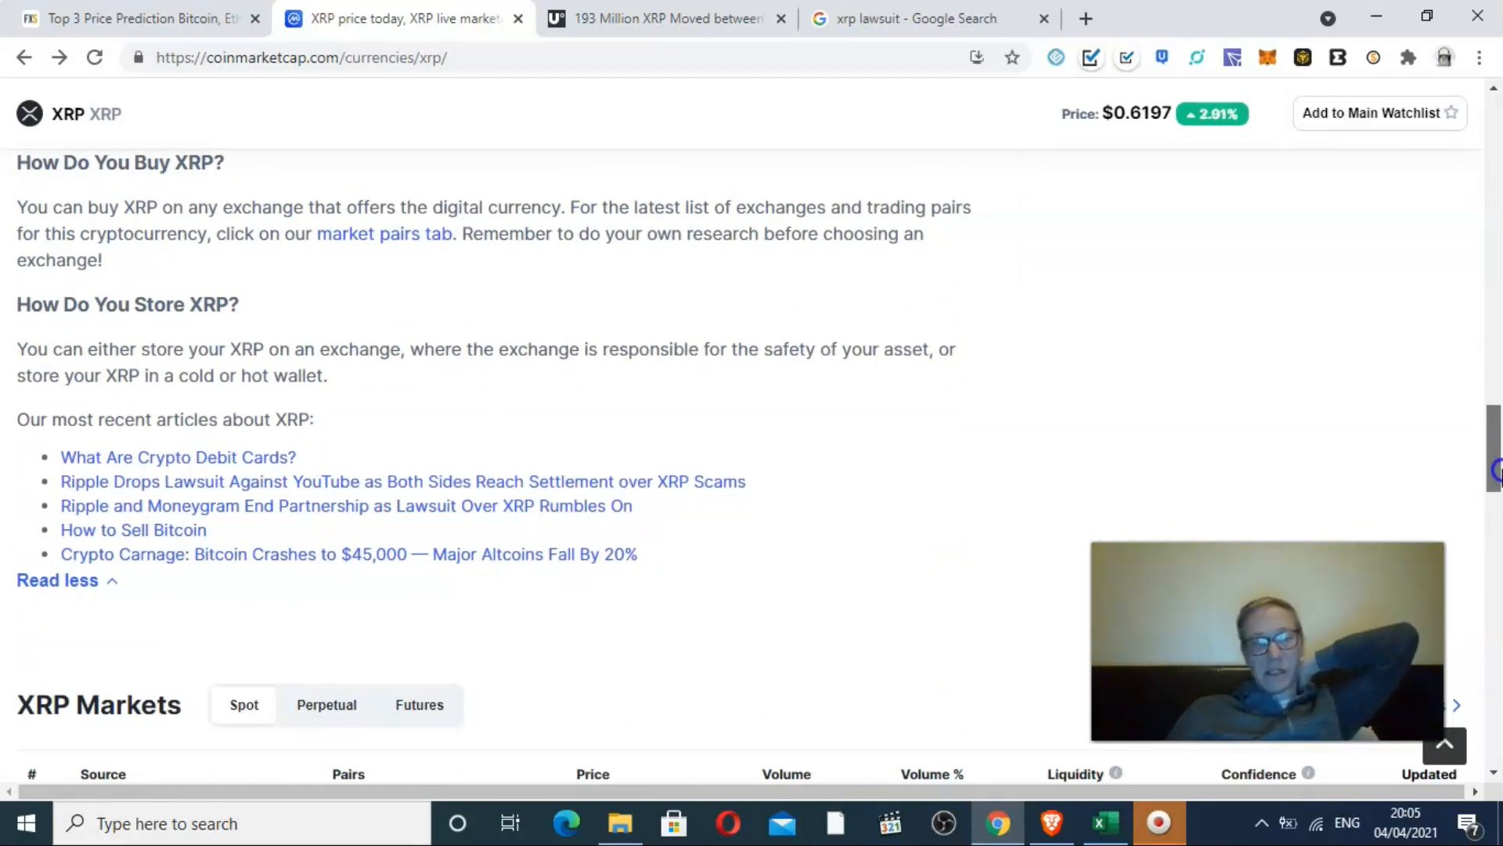
scroll(up, 3)
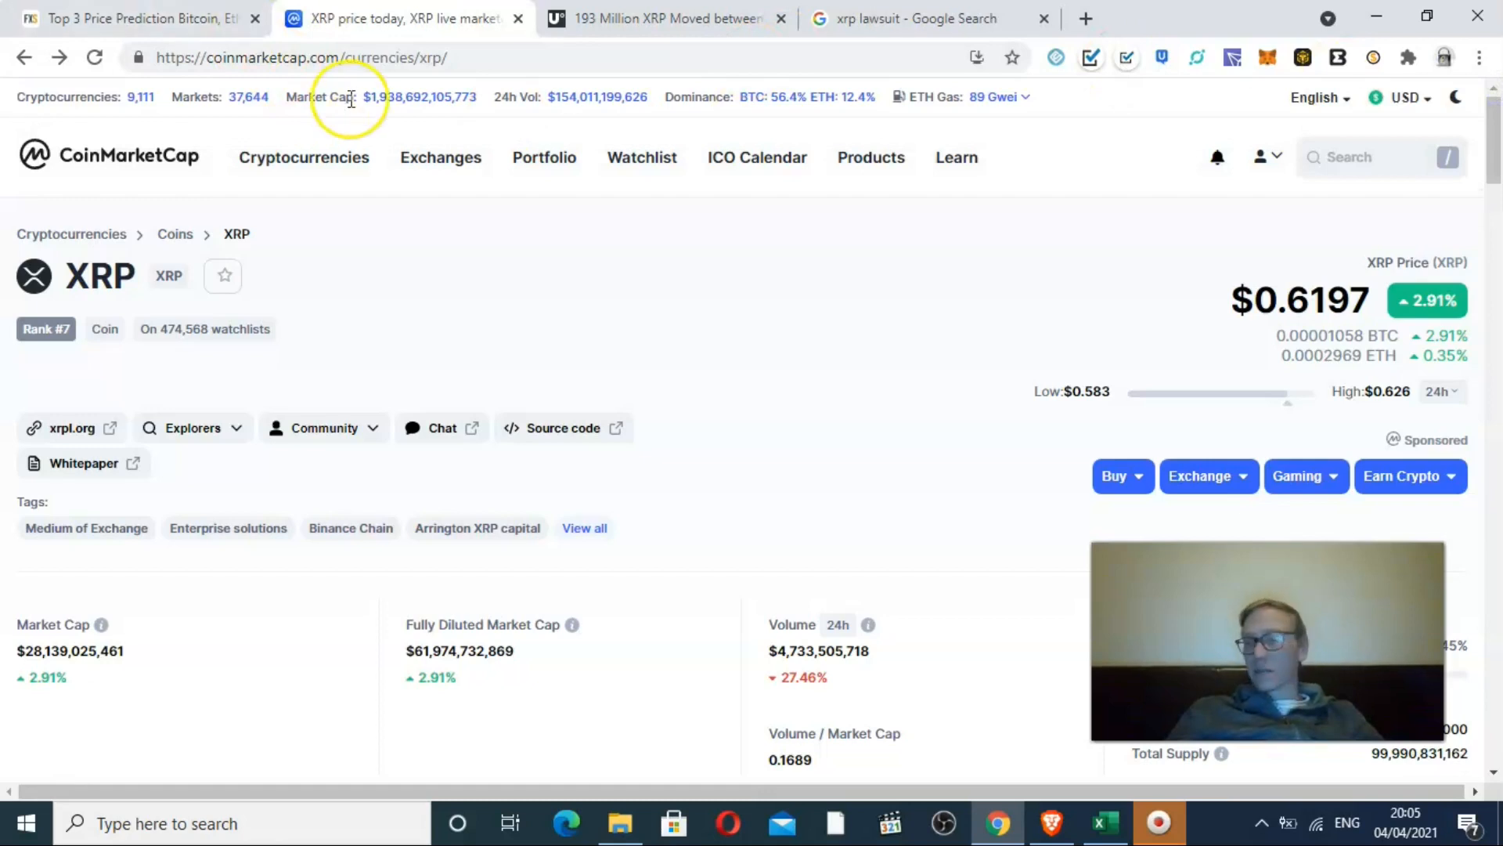
click(440, 158)
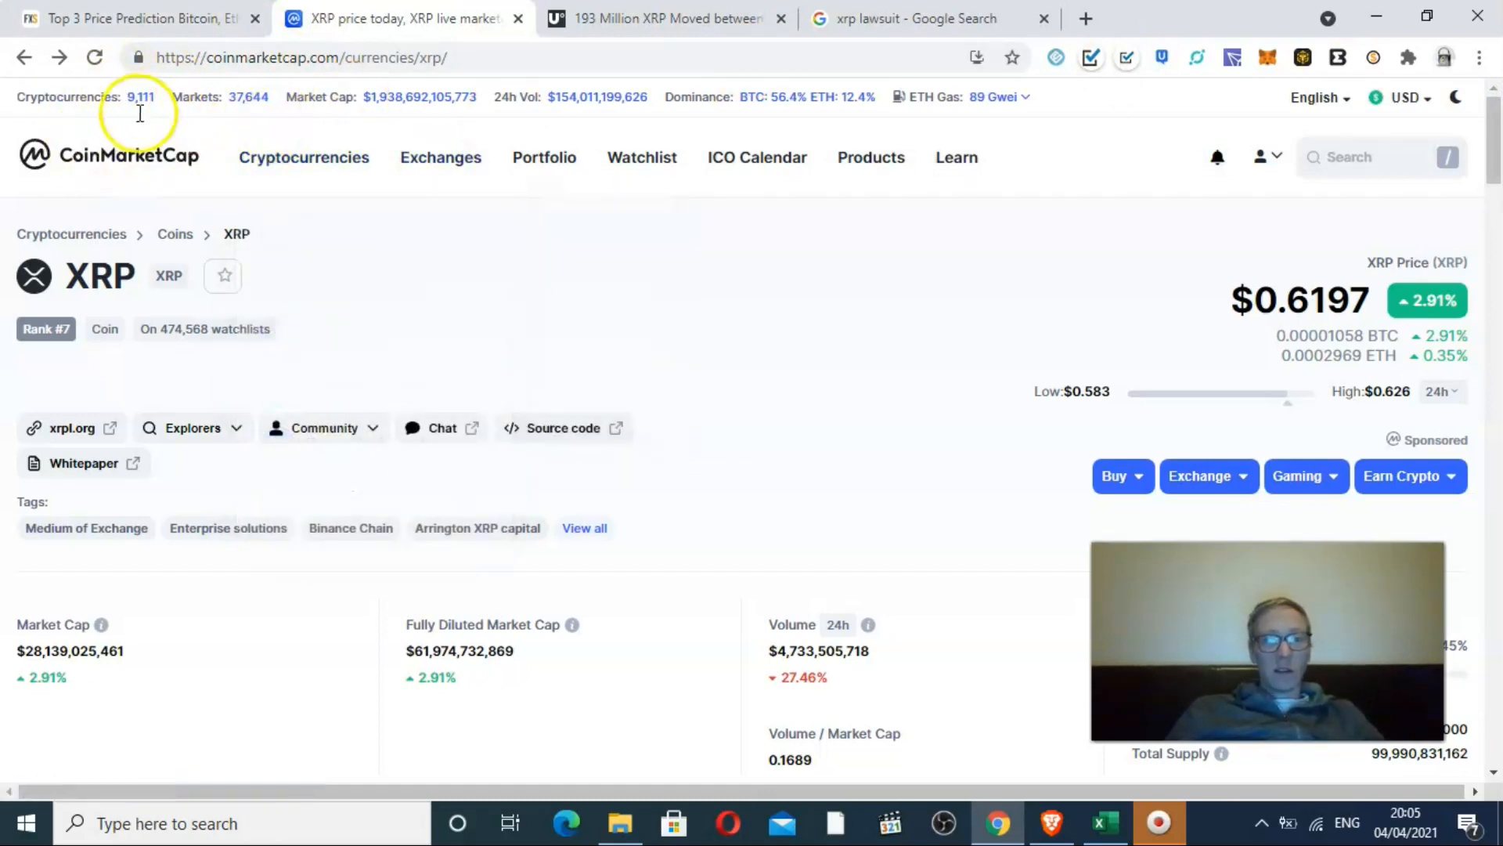
mouse_move(497, 353)
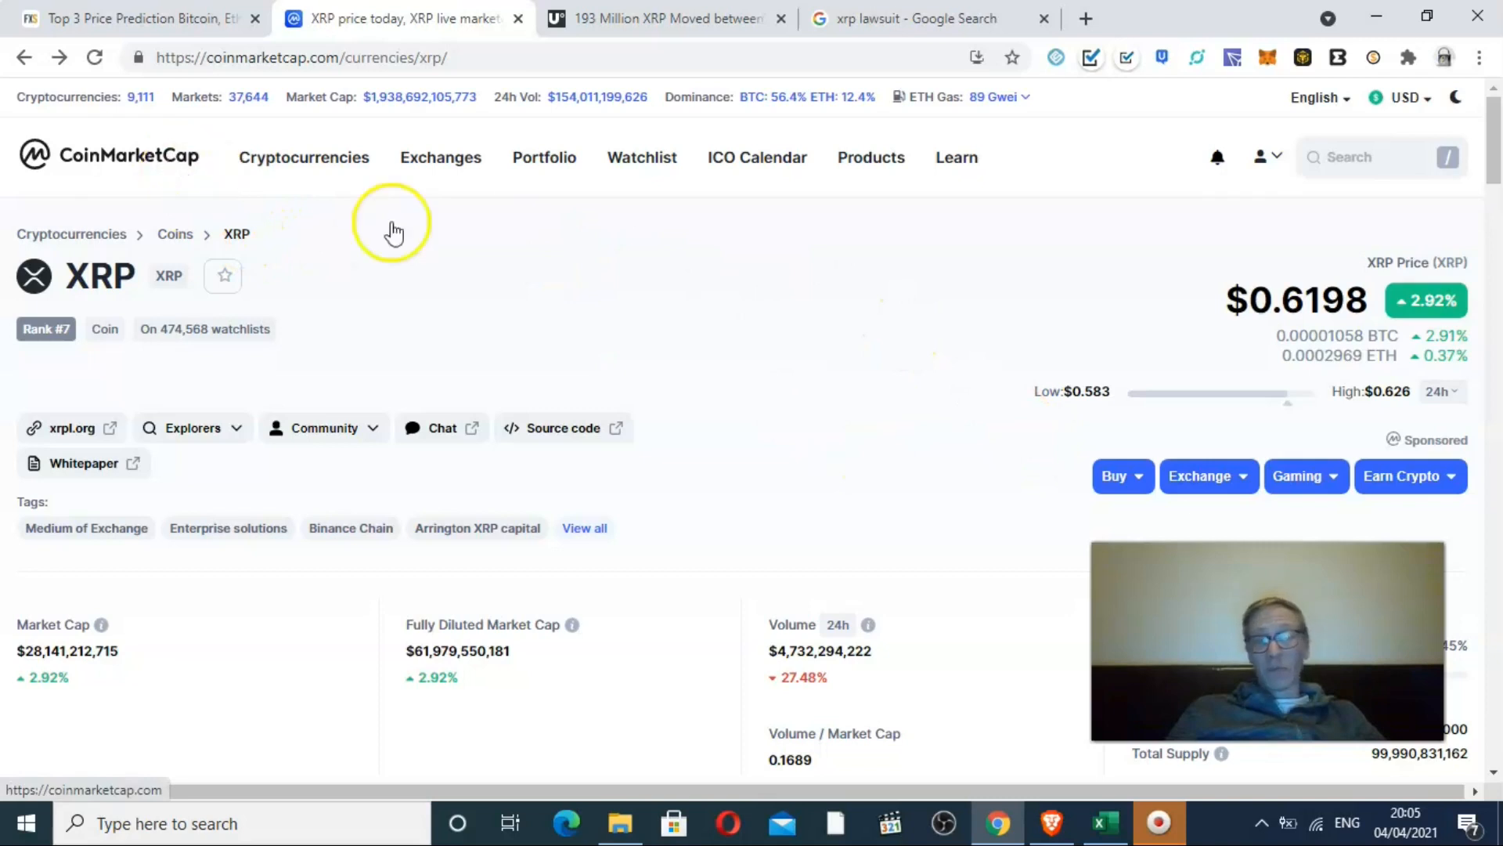
mouse_move(1184, 407)
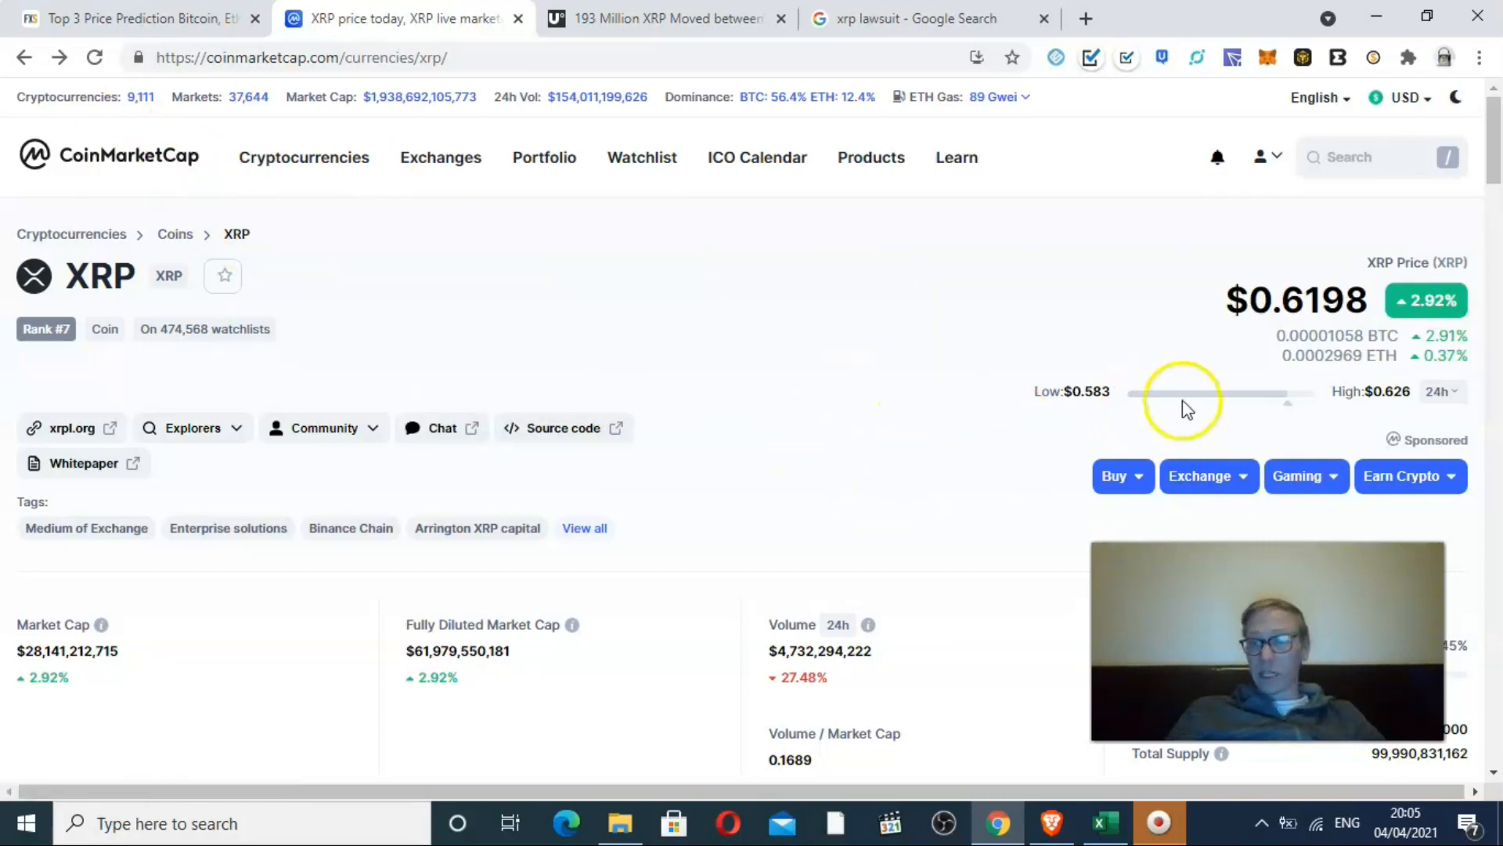
mouse_move(1290, 417)
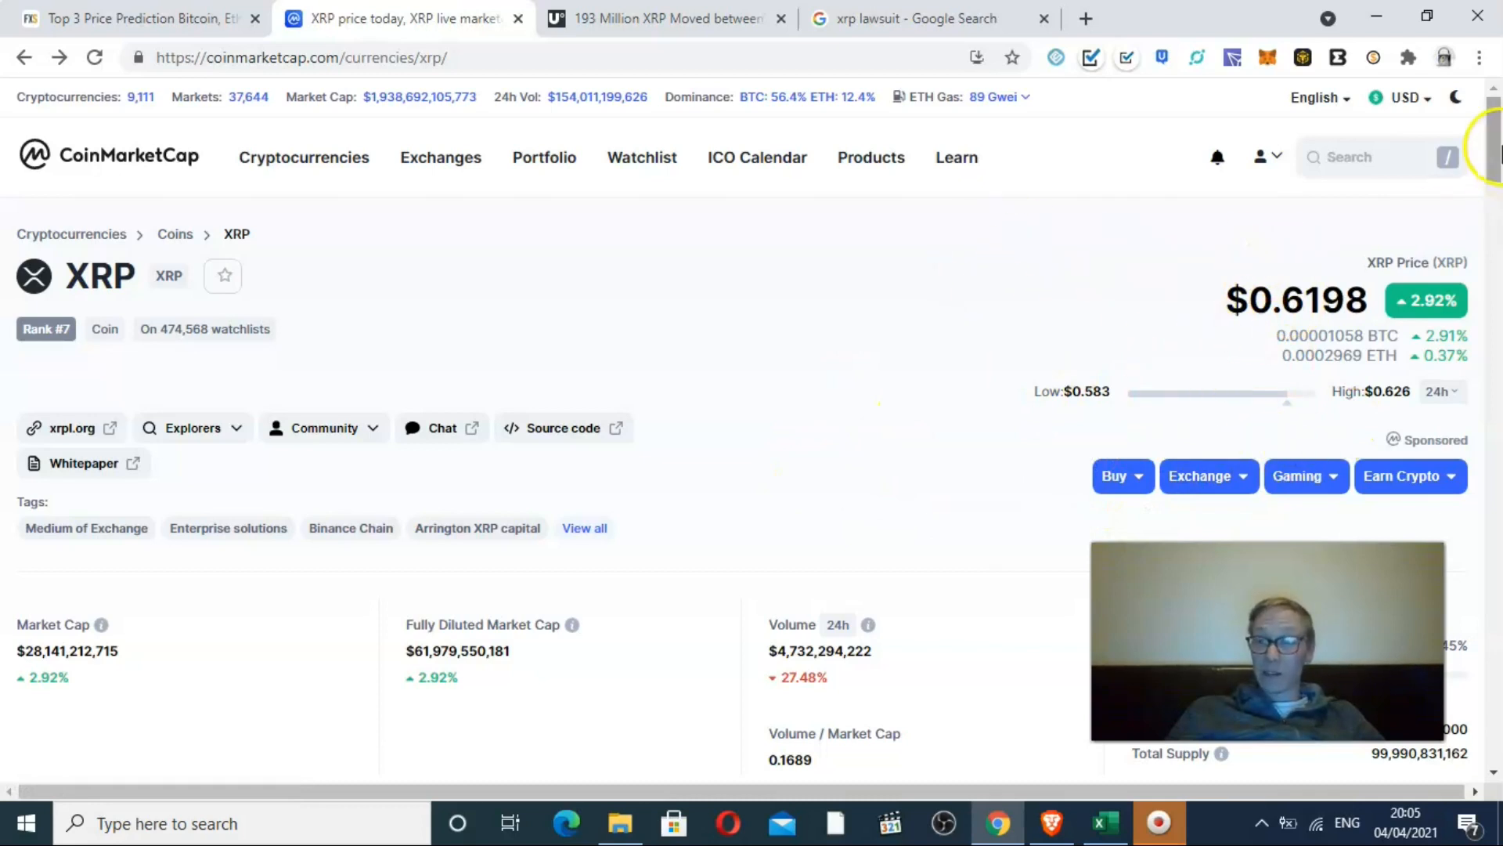
scroll(down, 3)
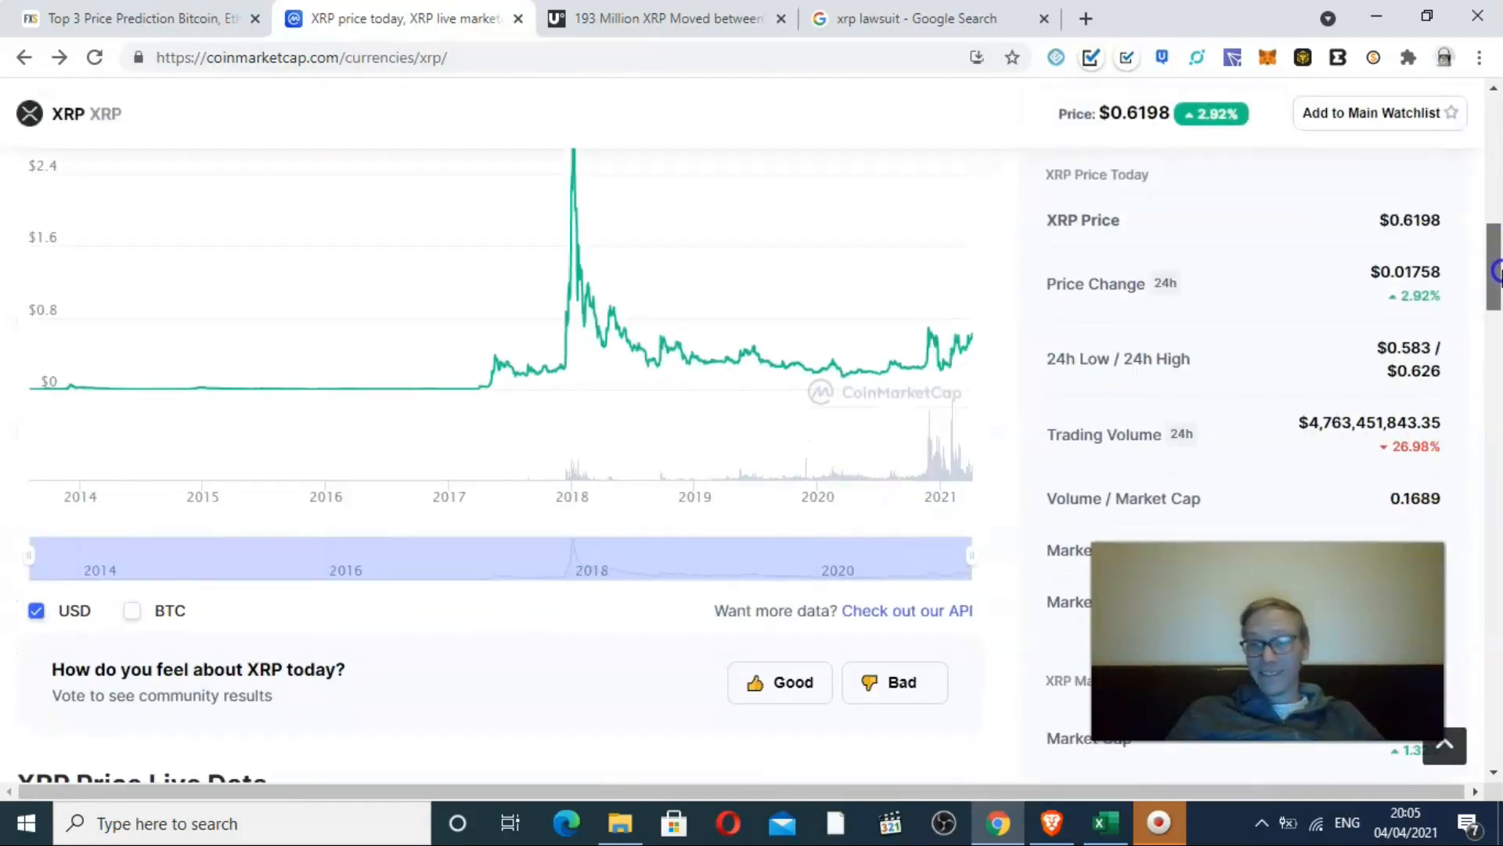
scroll(down, 3)
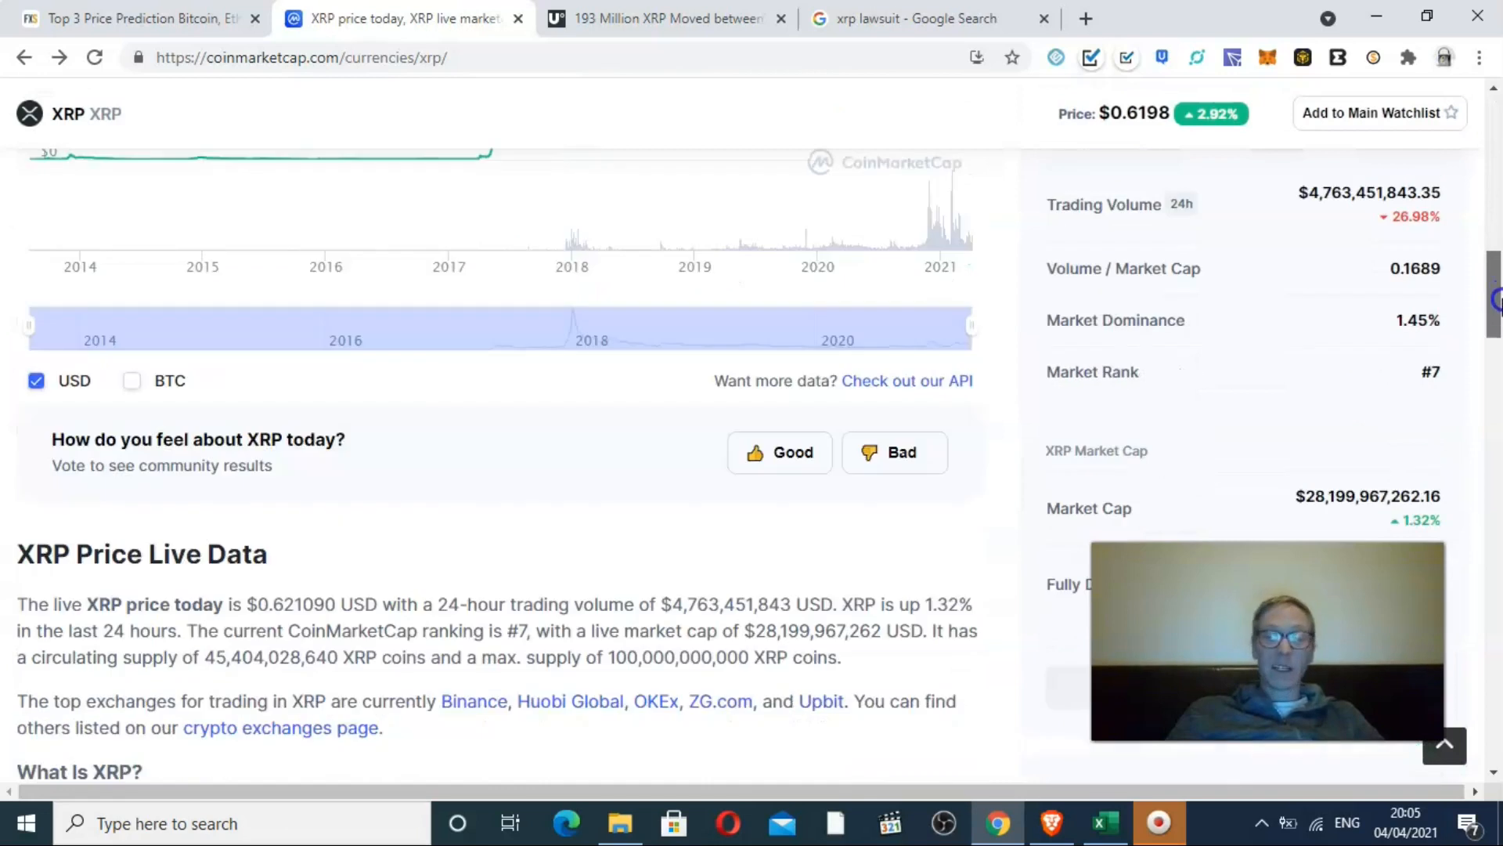
scroll(down, 3)
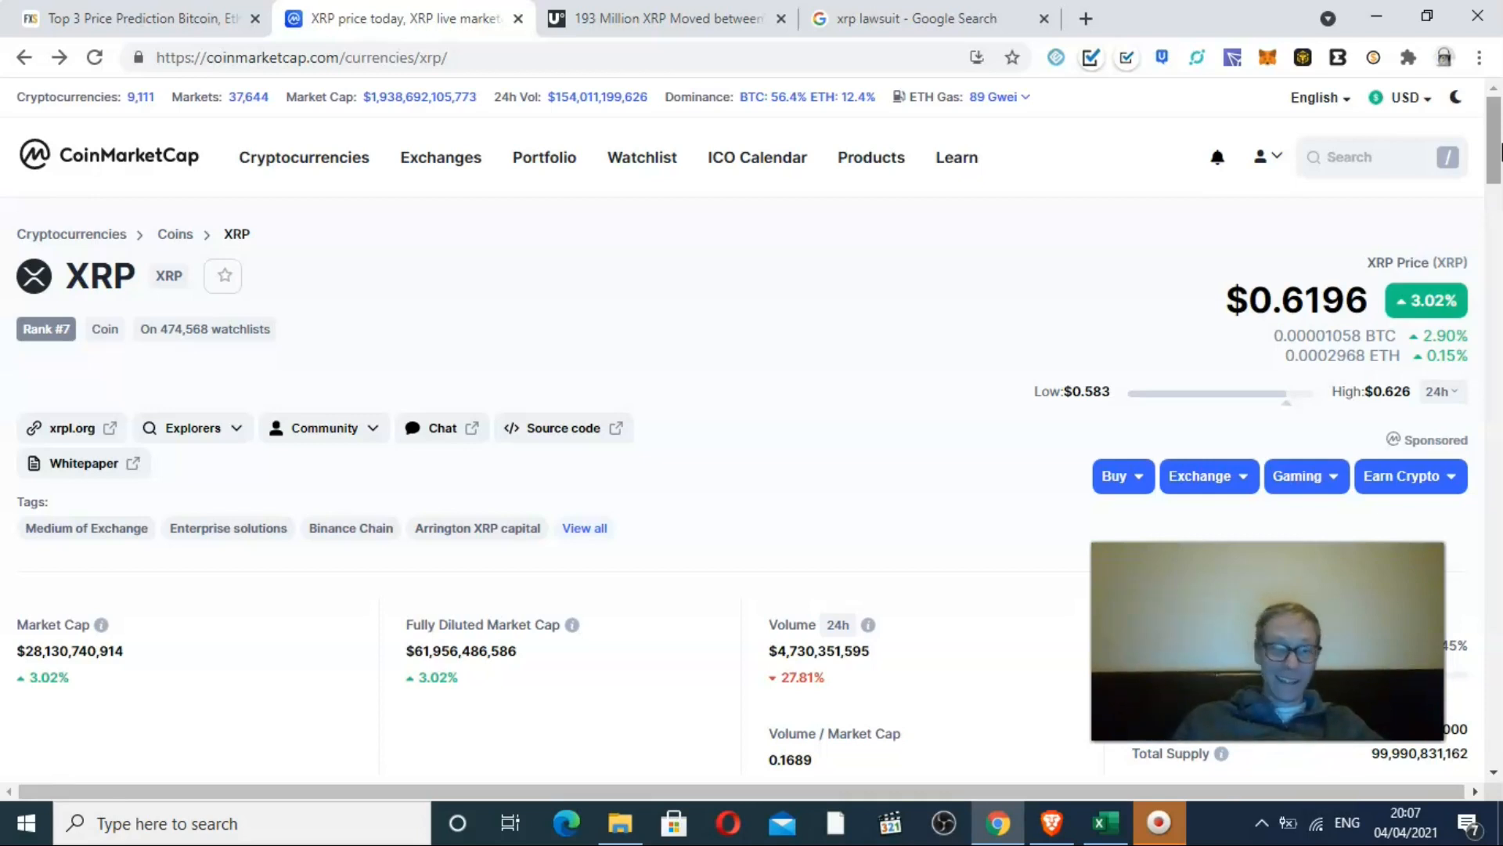
mouse_move(1118, 272)
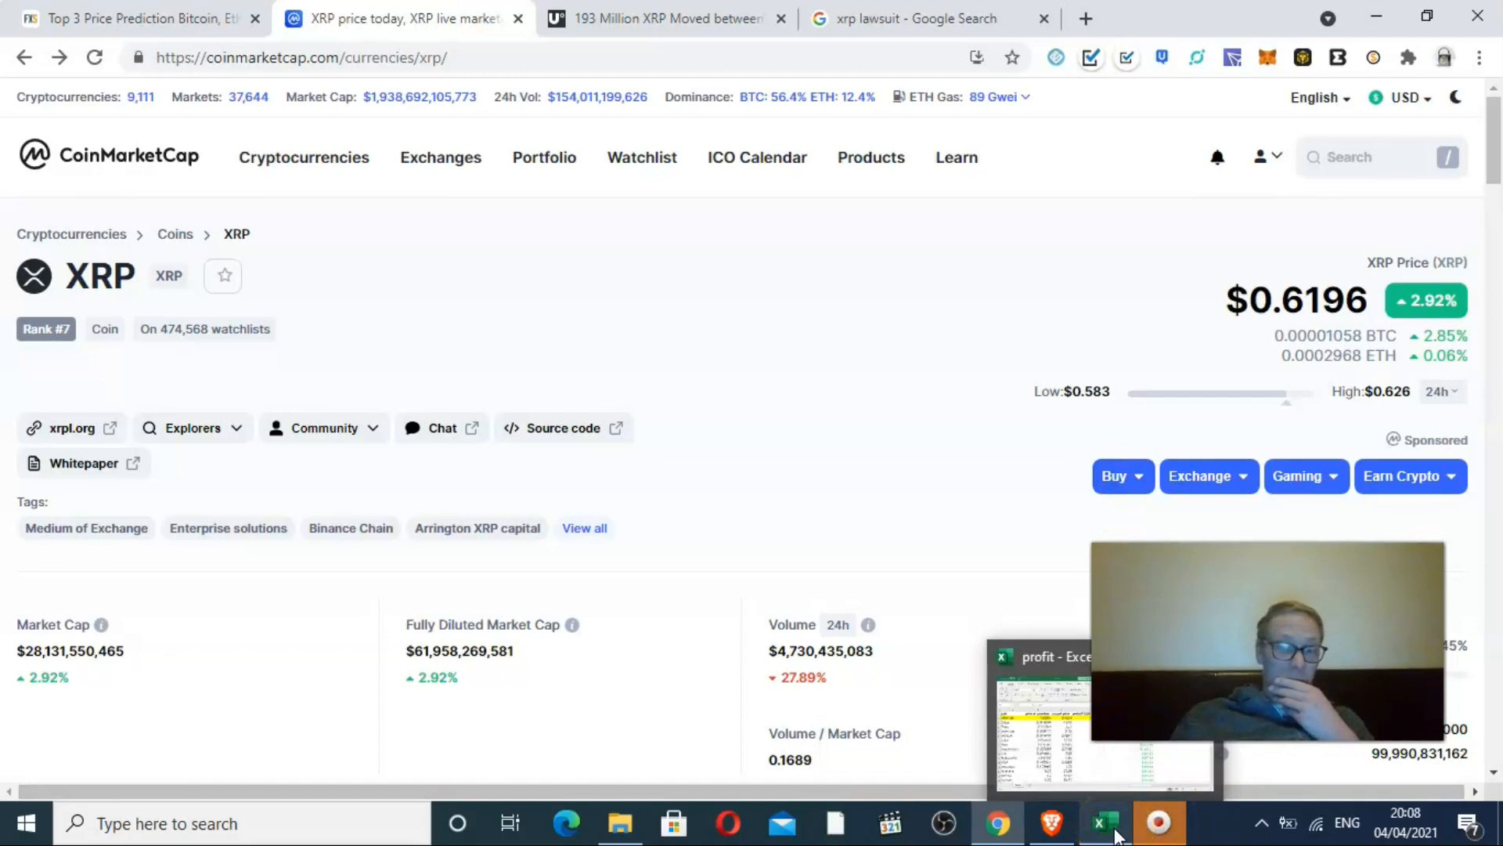
Bring the Excel profit sheet forward and select Theta's current price cell.
click(1105, 822)
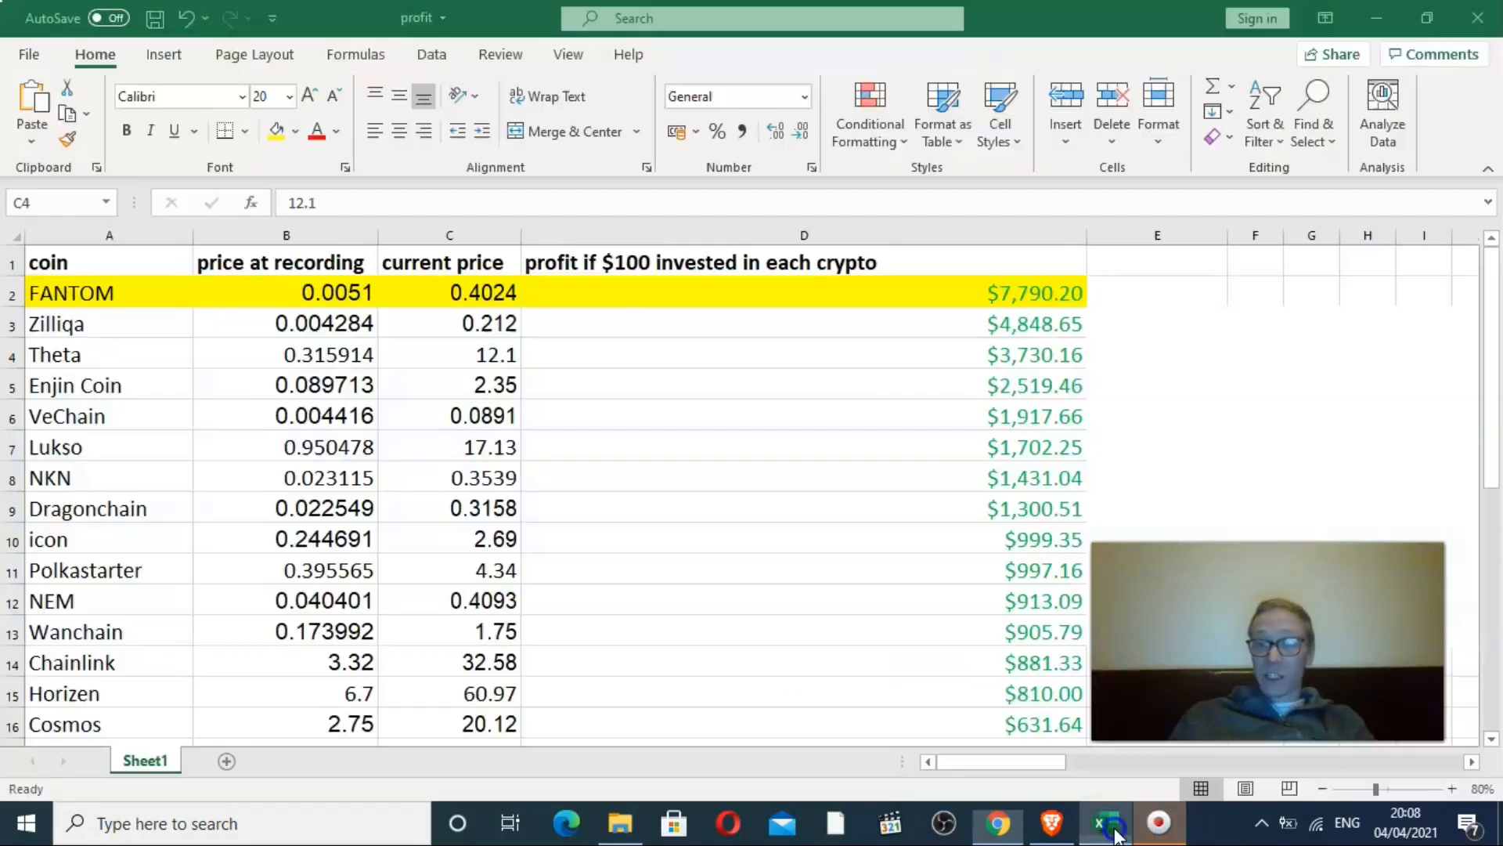
click(449, 354)
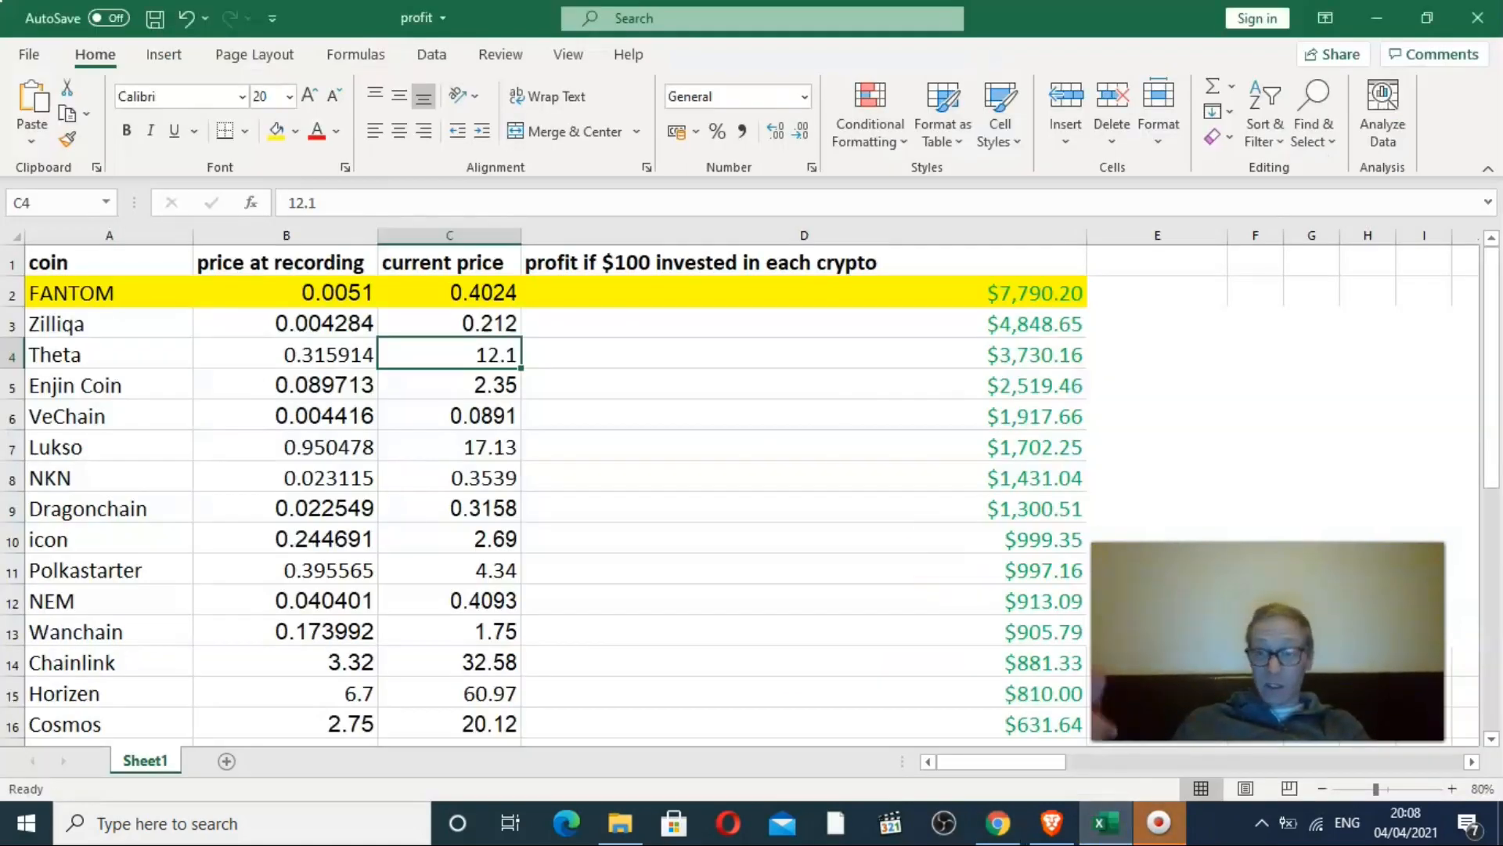